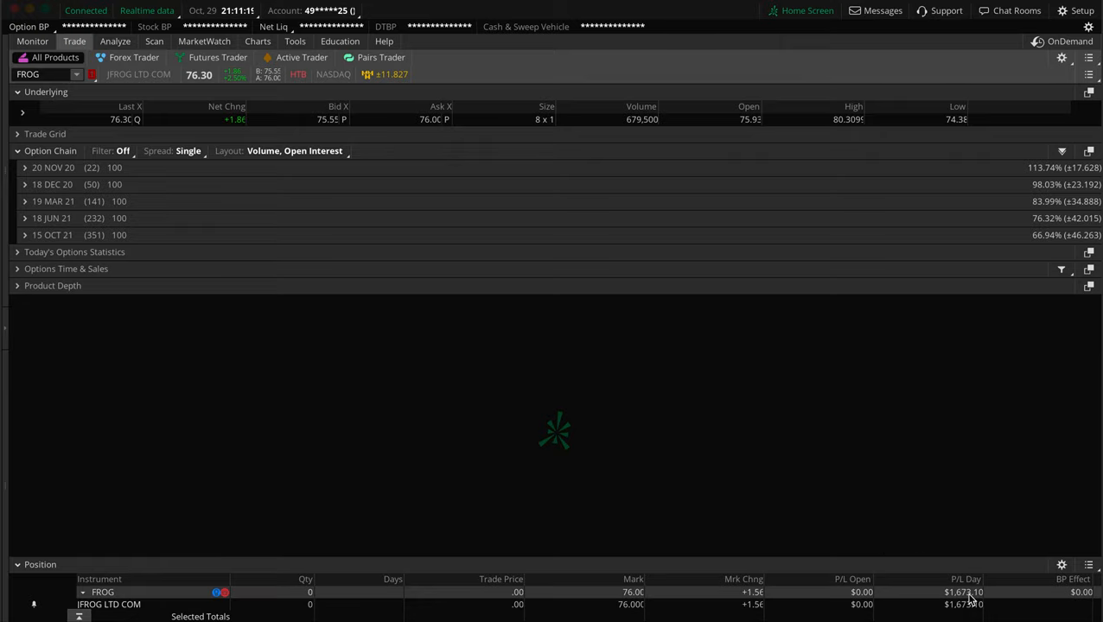
mouse_move(988, 606)
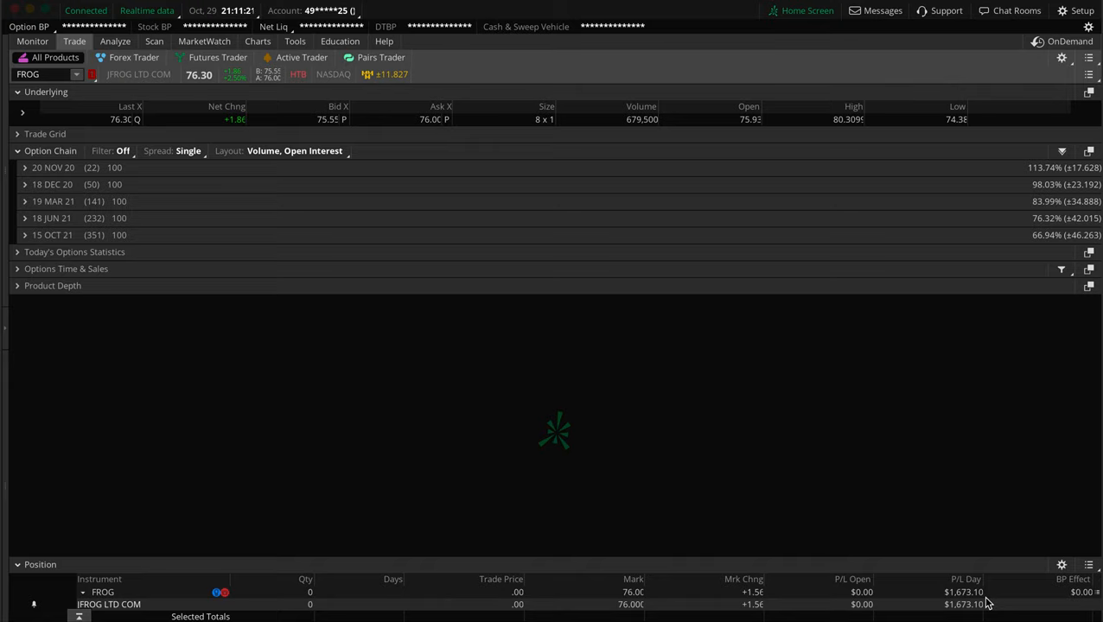
mouse_move(173, 590)
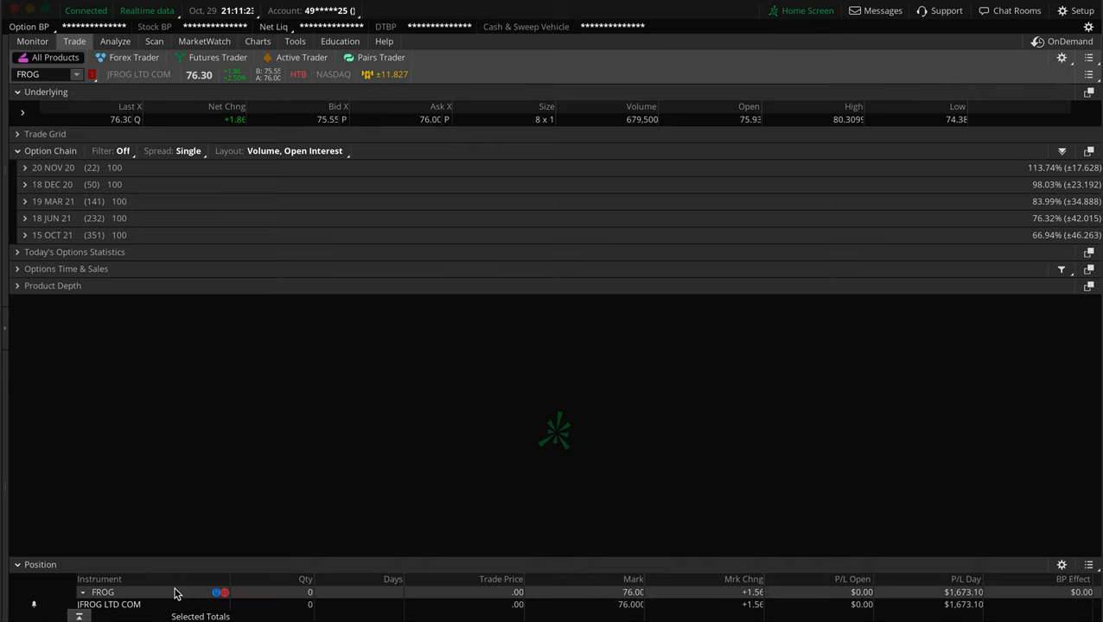
mouse_move(262, 190)
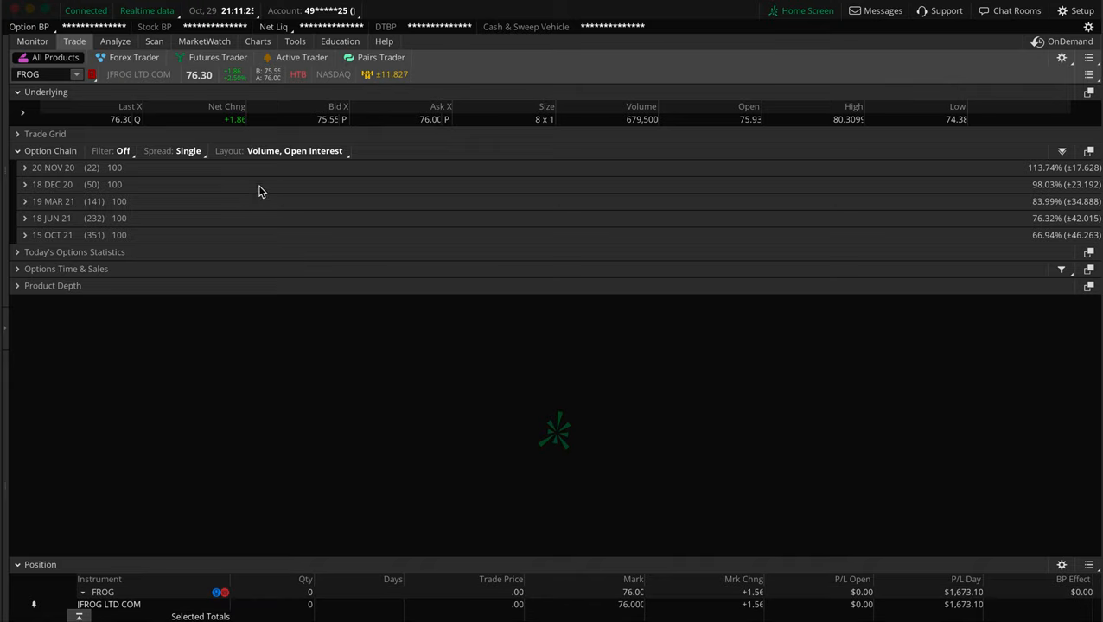
mouse_move(279, 311)
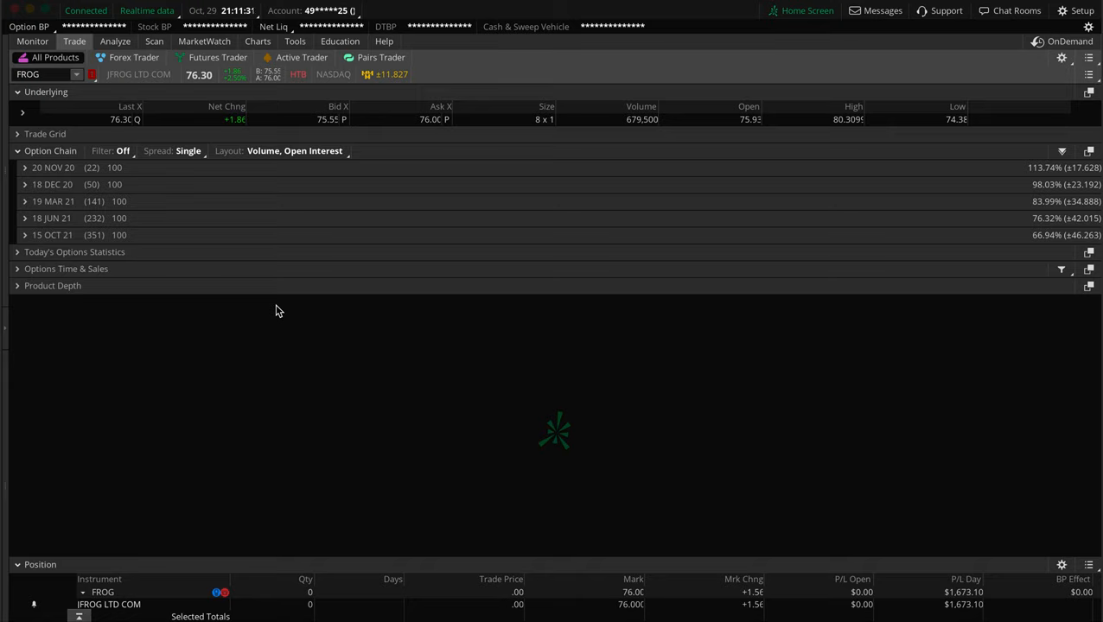
mouse_move(581, 363)
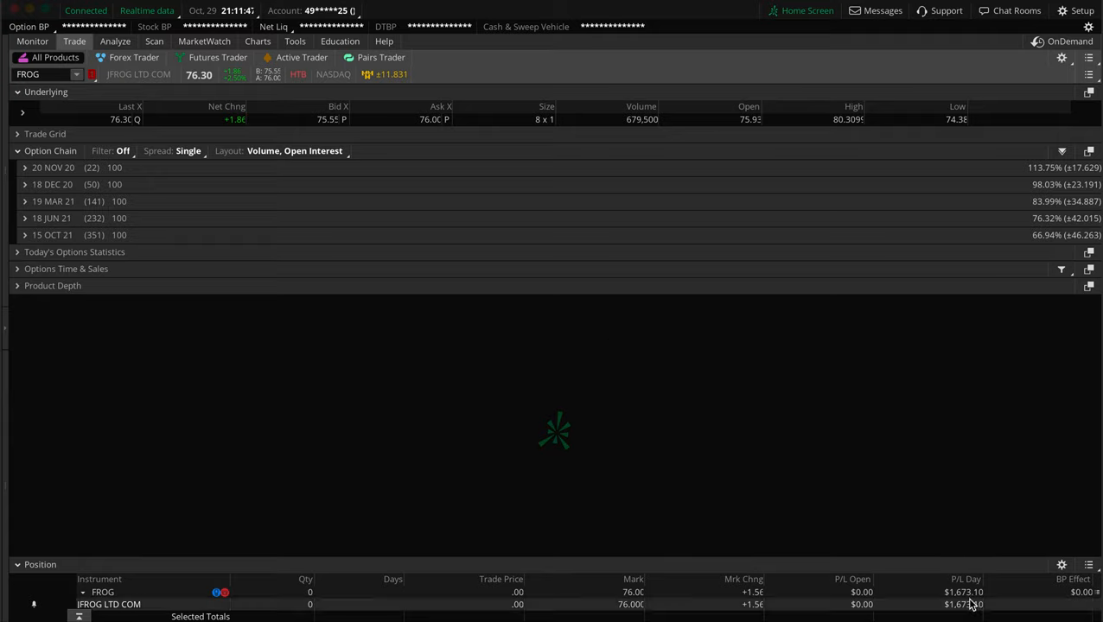
mouse_move(198, 55)
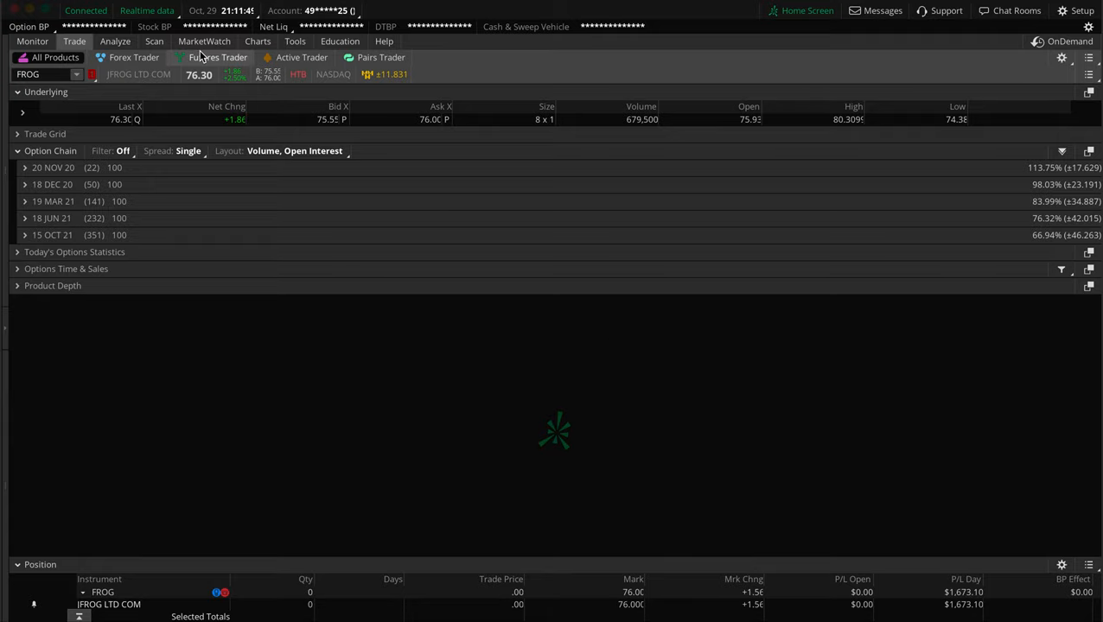
mouse_move(115, 139)
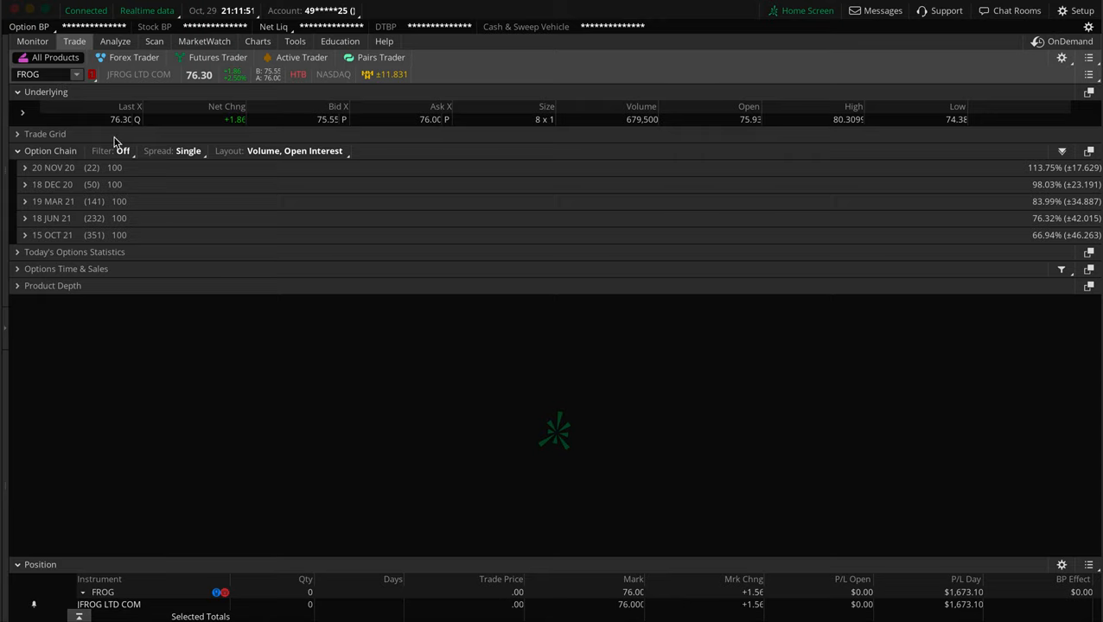
mouse_move(164, 168)
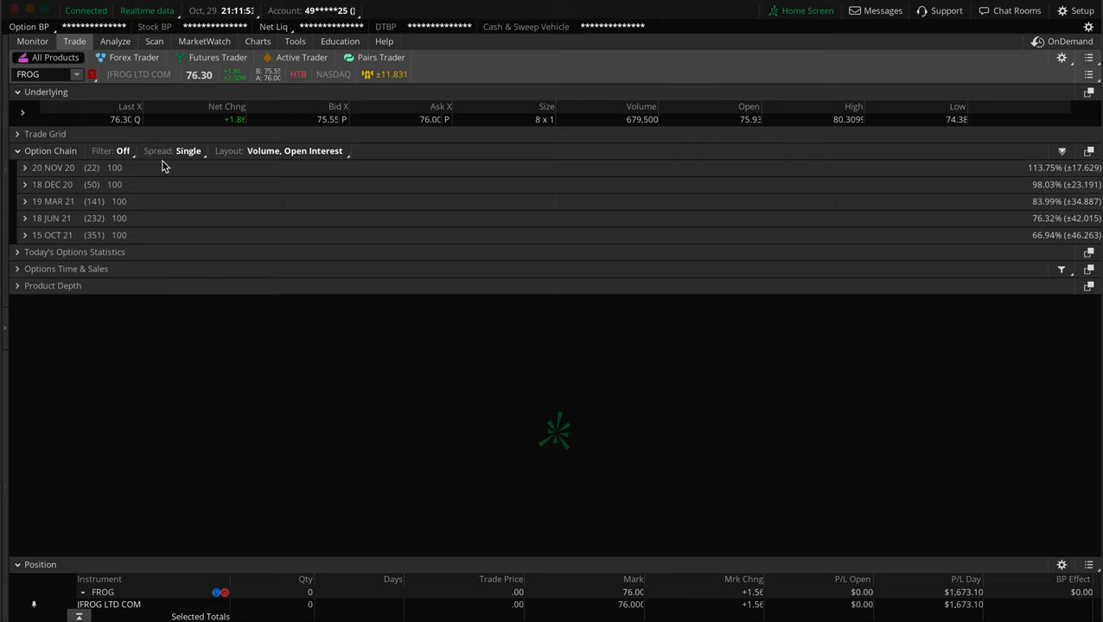
mouse_move(124, 274)
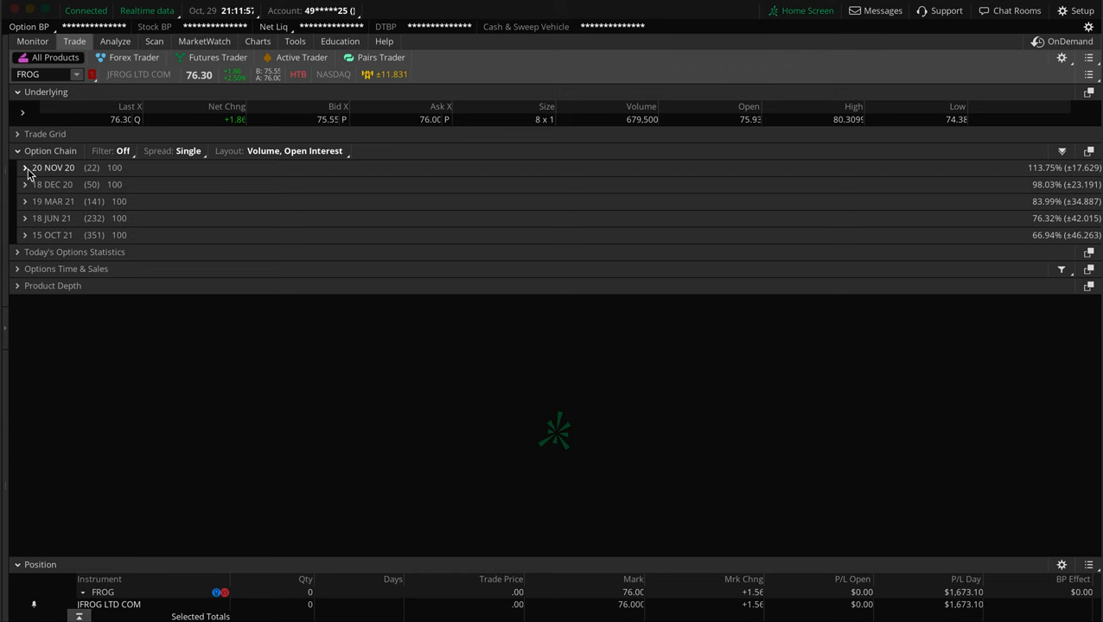
Step: Expand the 20 NOV 20 FROG option strikes, glance at 18 DEC 20, then re-expand 20 NOV 20
click(23, 168)
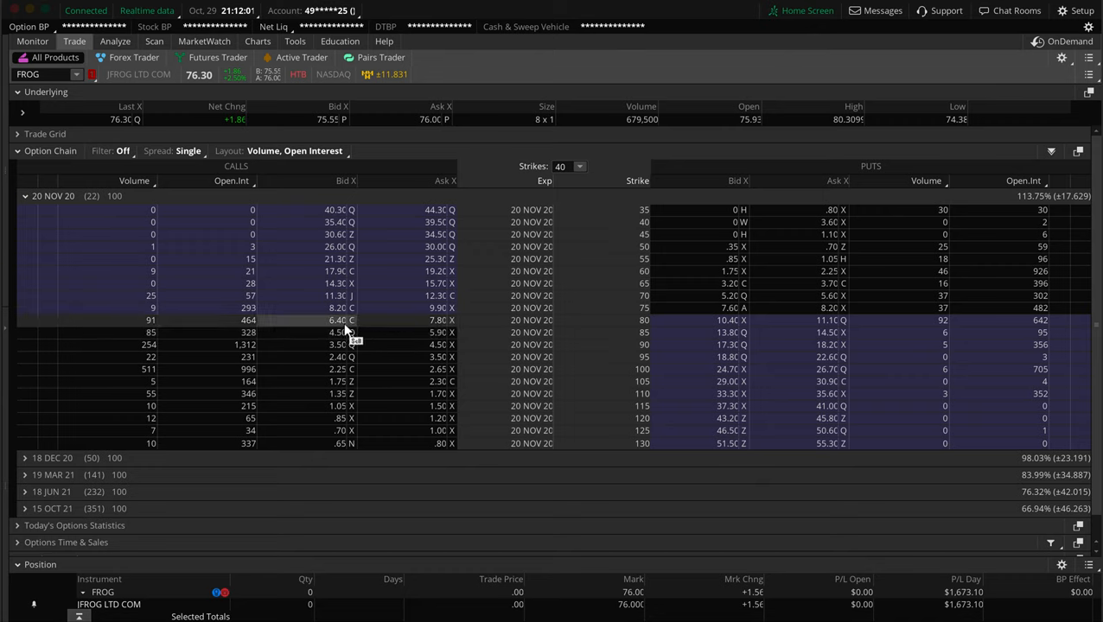
mouse_move(328, 326)
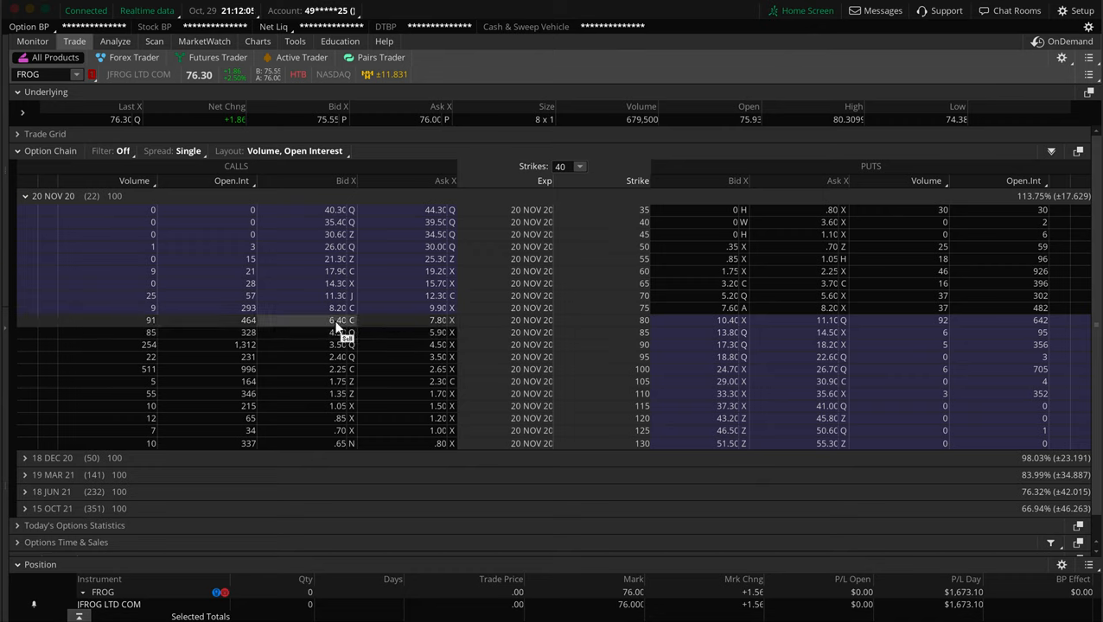
mouse_move(134, 342)
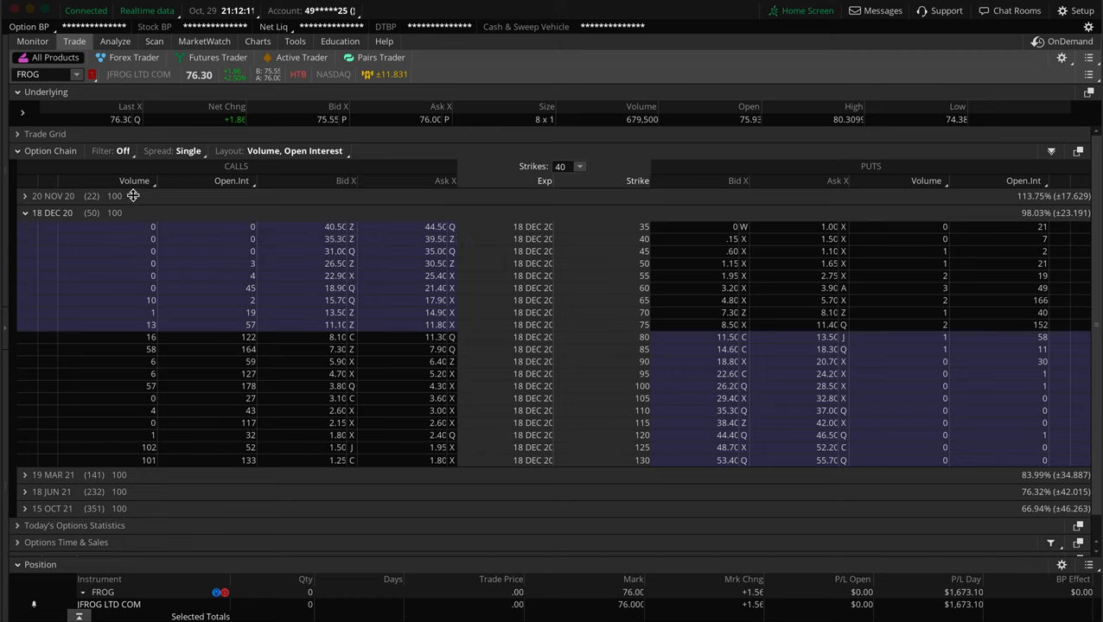
click(24, 196)
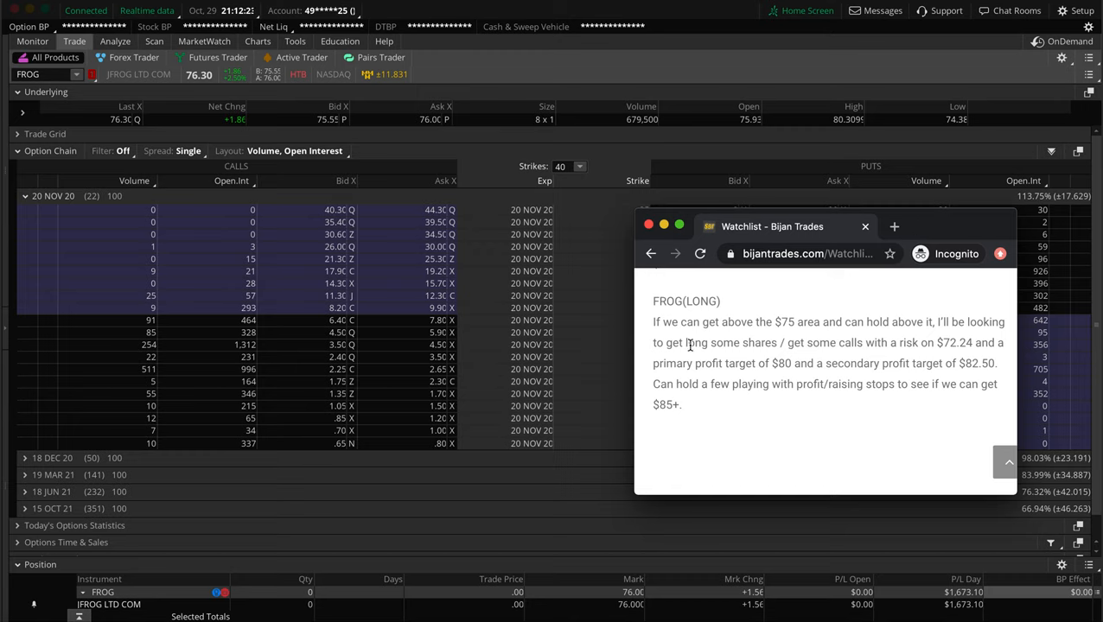
mouse_move(749, 323)
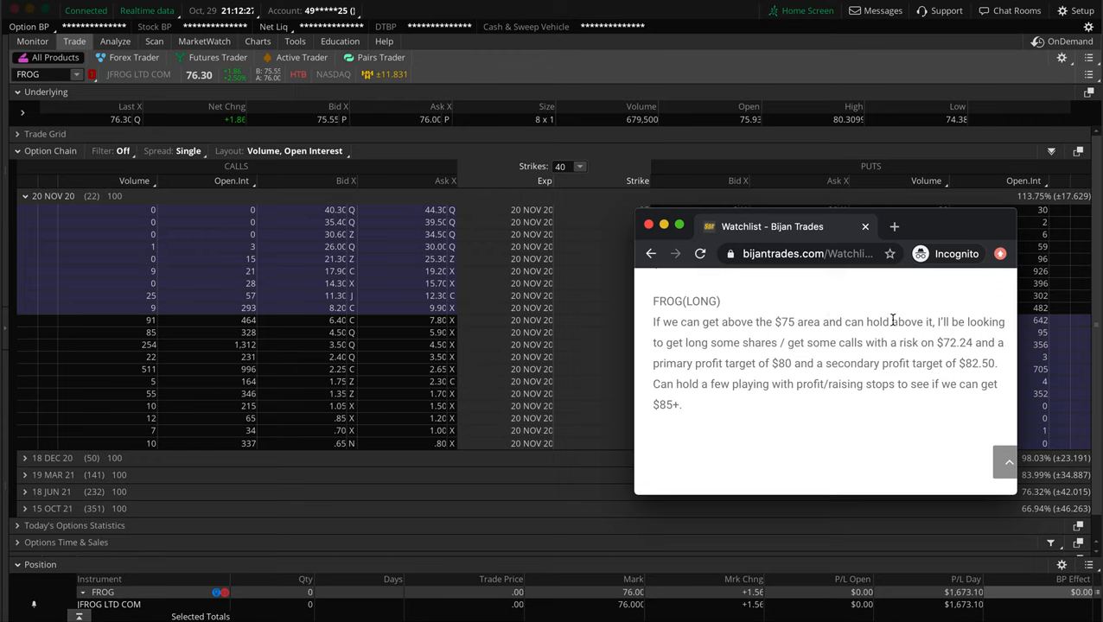
mouse_move(878, 376)
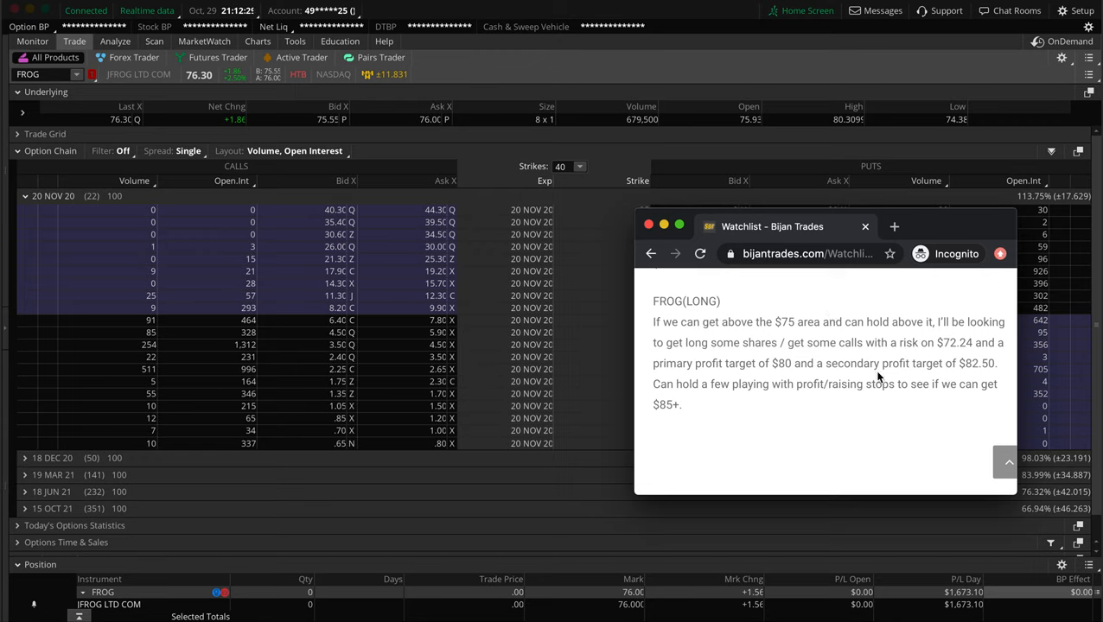
mouse_move(917, 343)
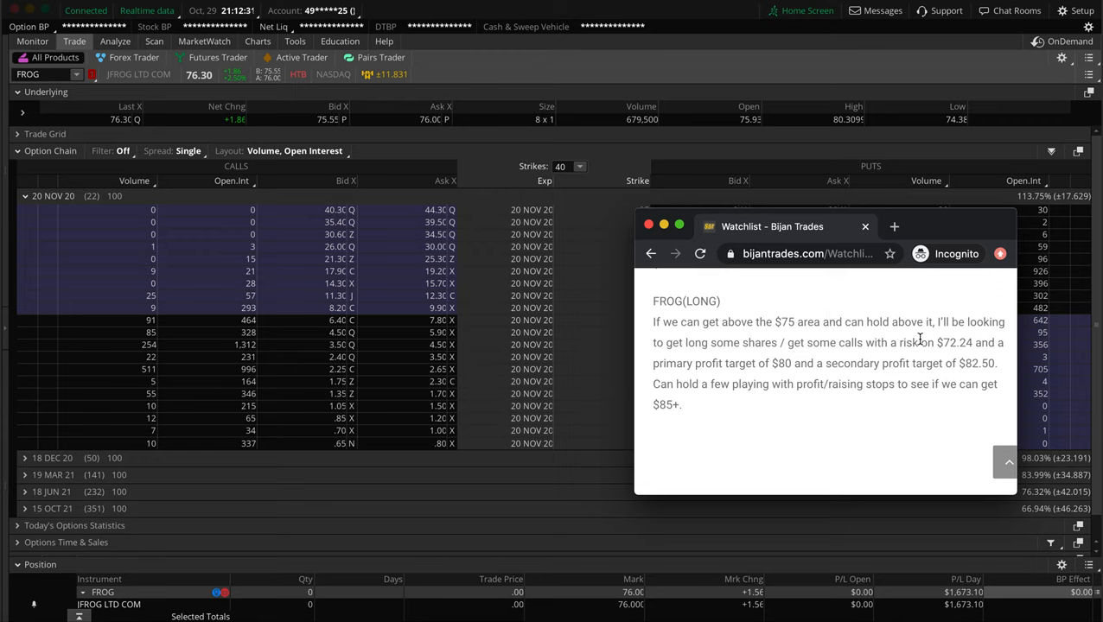
mouse_move(955, 357)
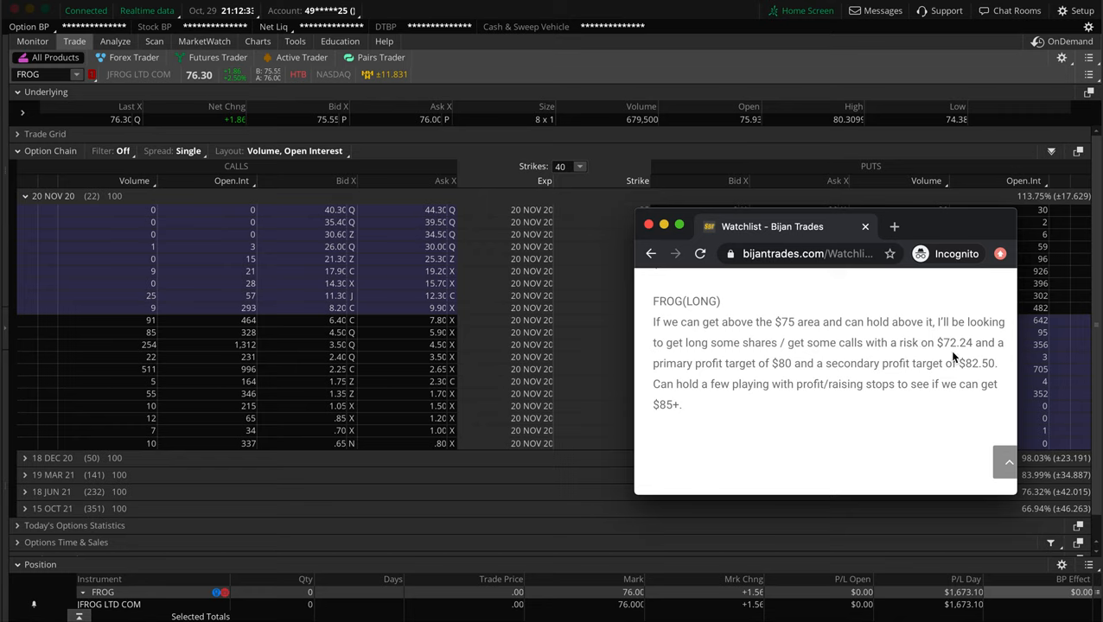
mouse_move(942, 384)
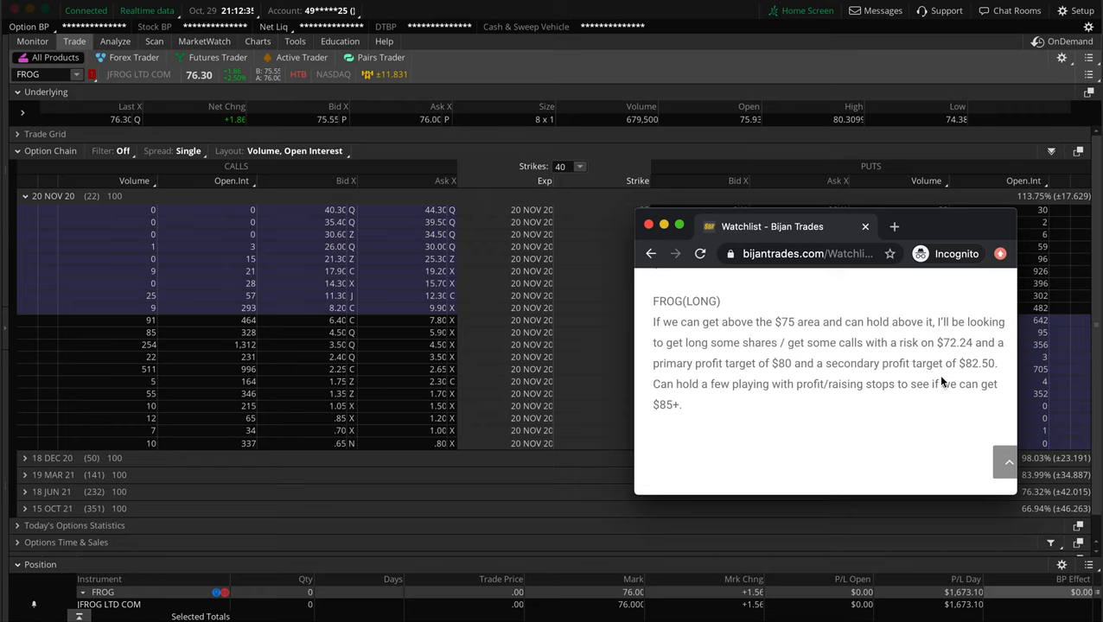
mouse_move(796, 363)
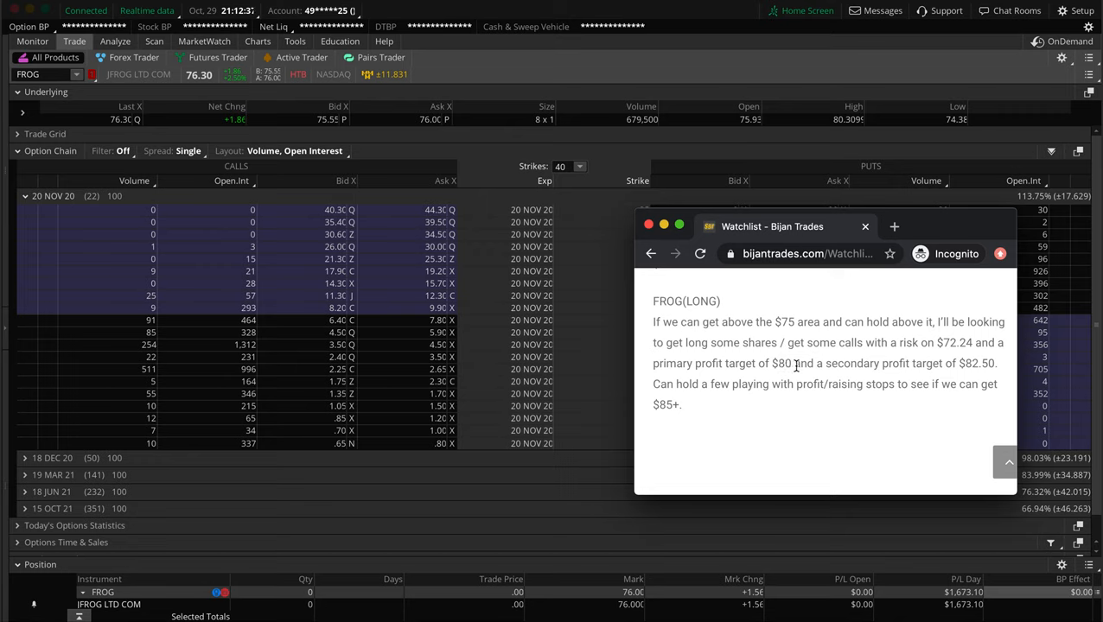
mouse_move(807, 399)
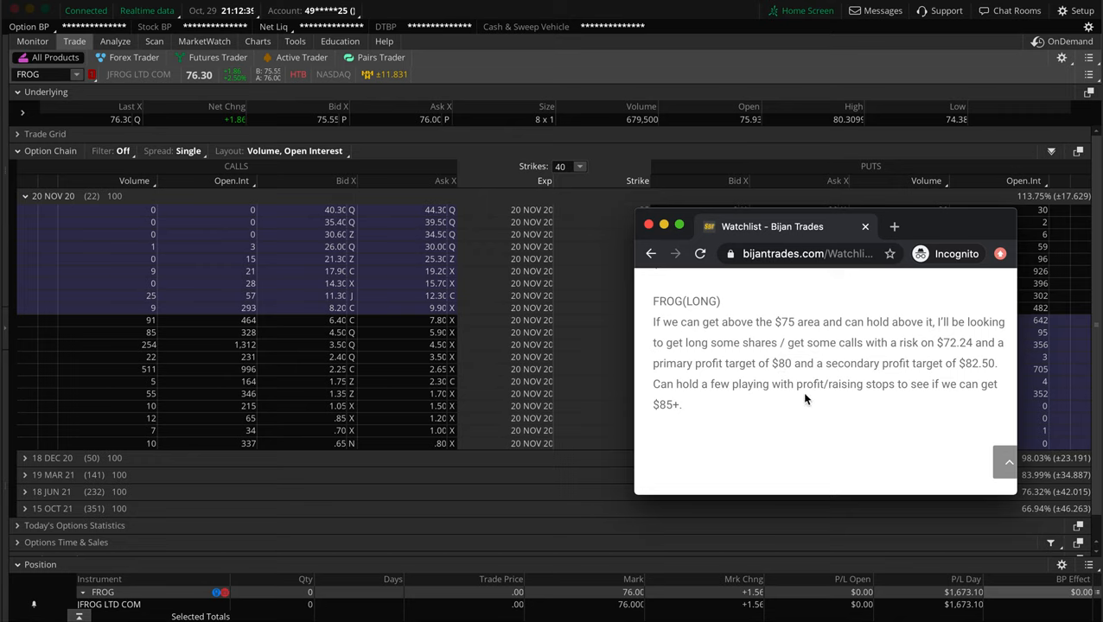
mouse_move(942, 278)
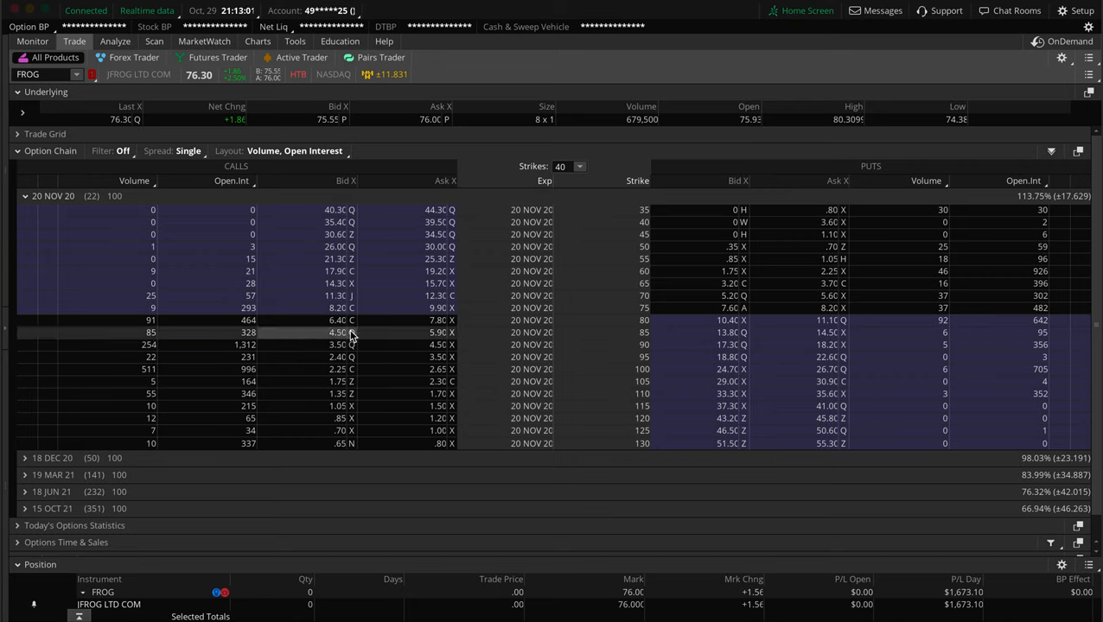
mouse_move(339, 320)
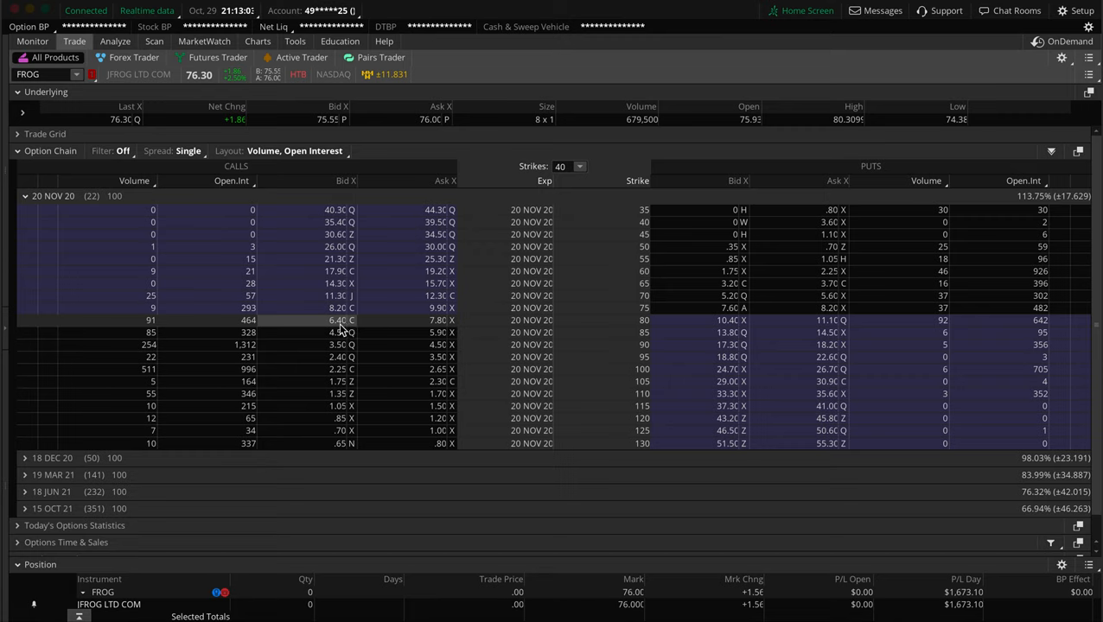
mouse_move(401, 333)
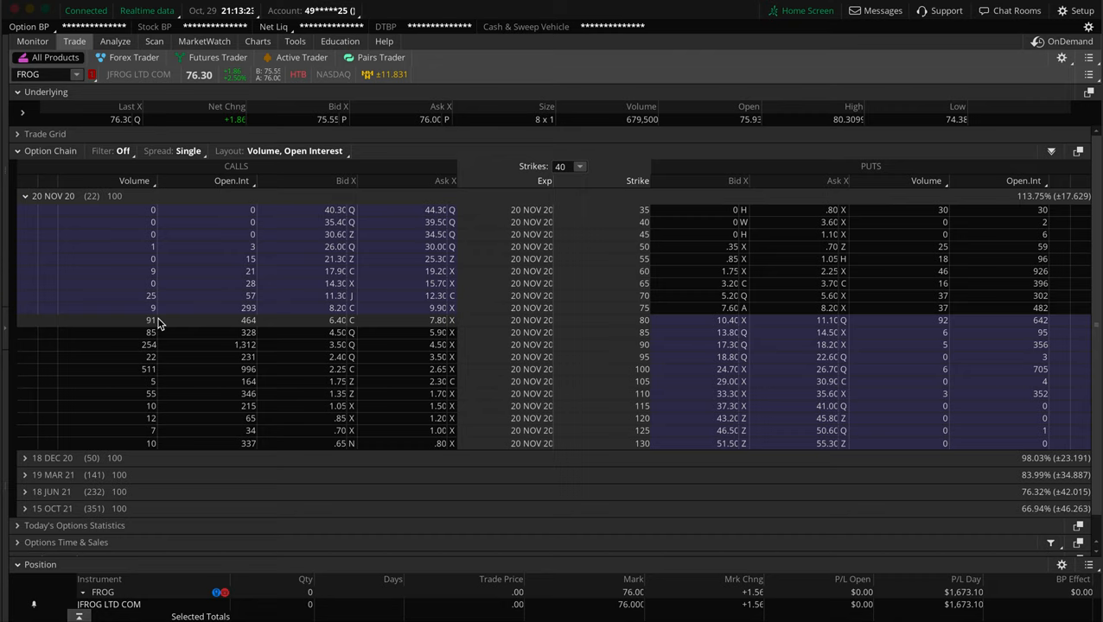
mouse_move(305, 334)
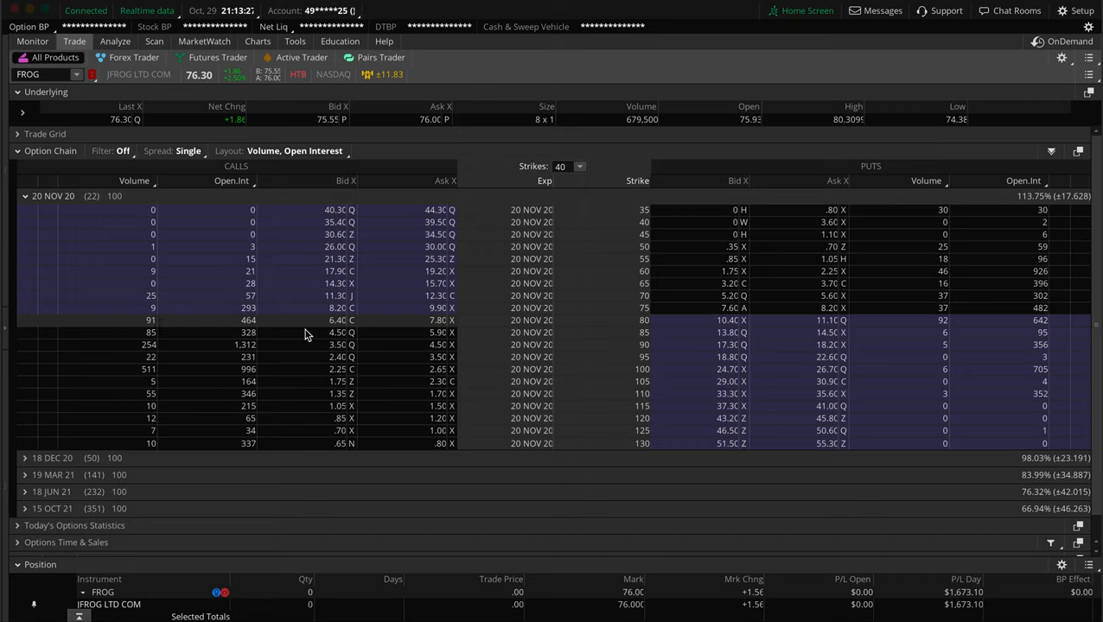
mouse_move(530, 284)
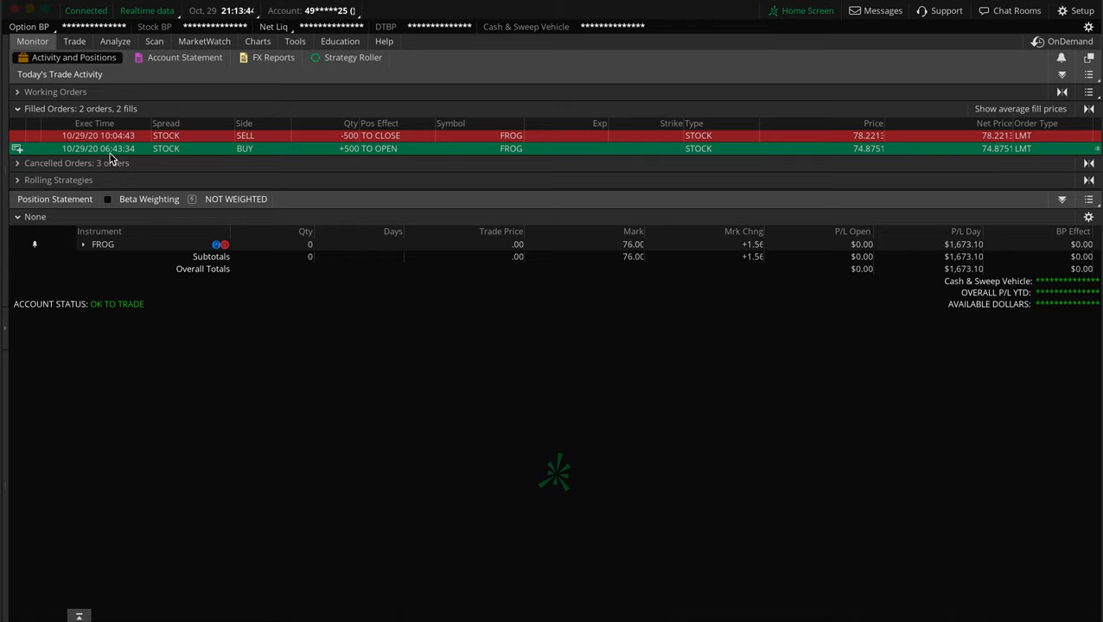
mouse_move(120, 164)
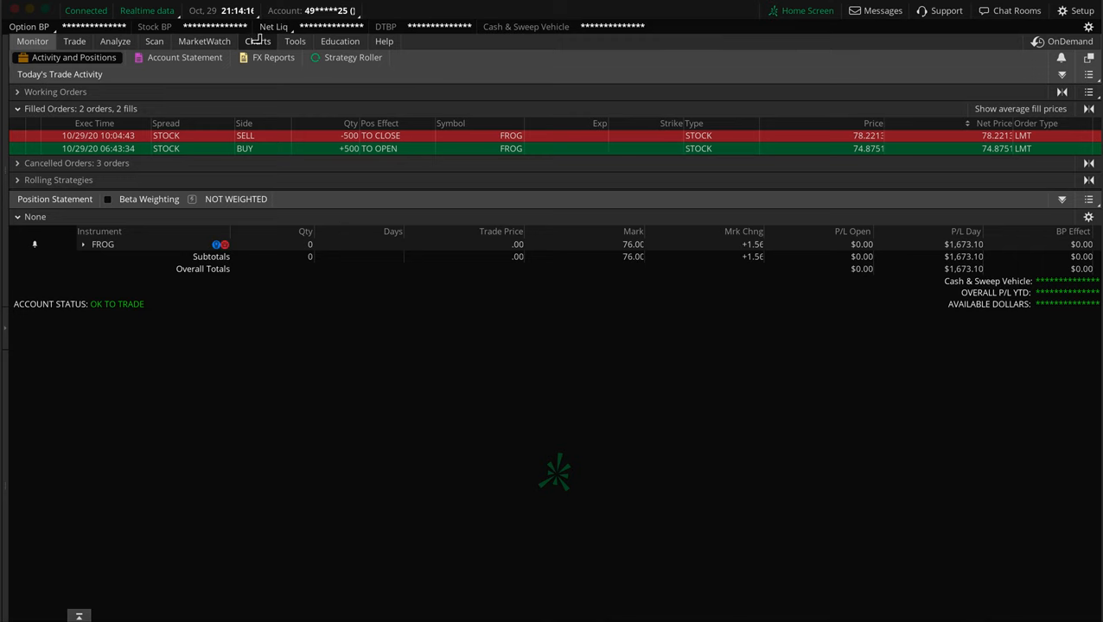
Step: Open the FROG chart and set its time frame to 1 Y : 1D
click(259, 41)
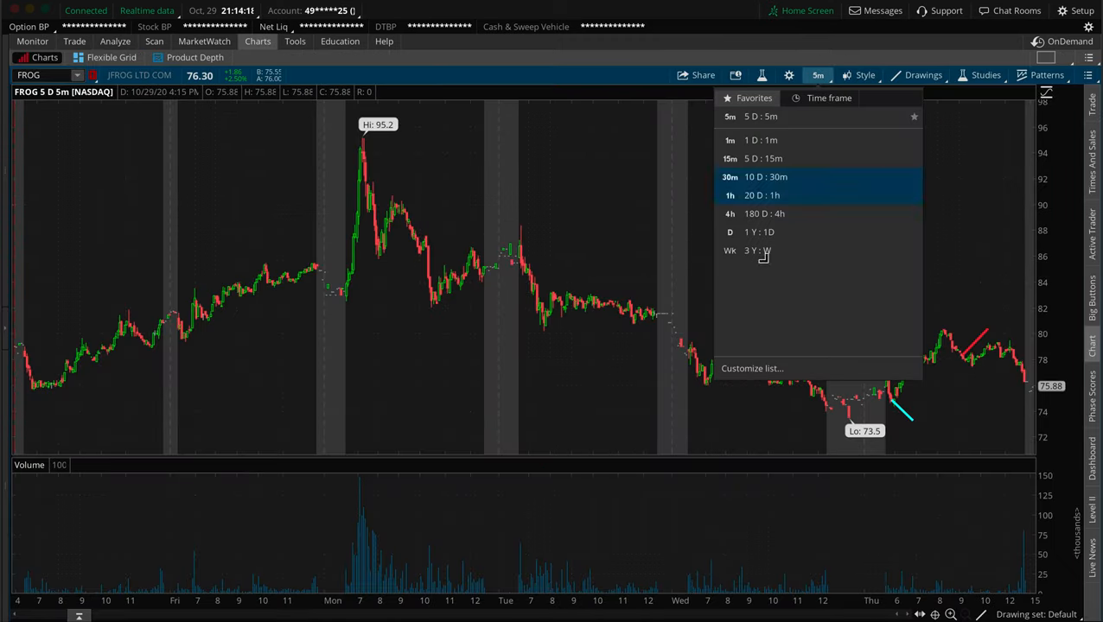
click(750, 232)
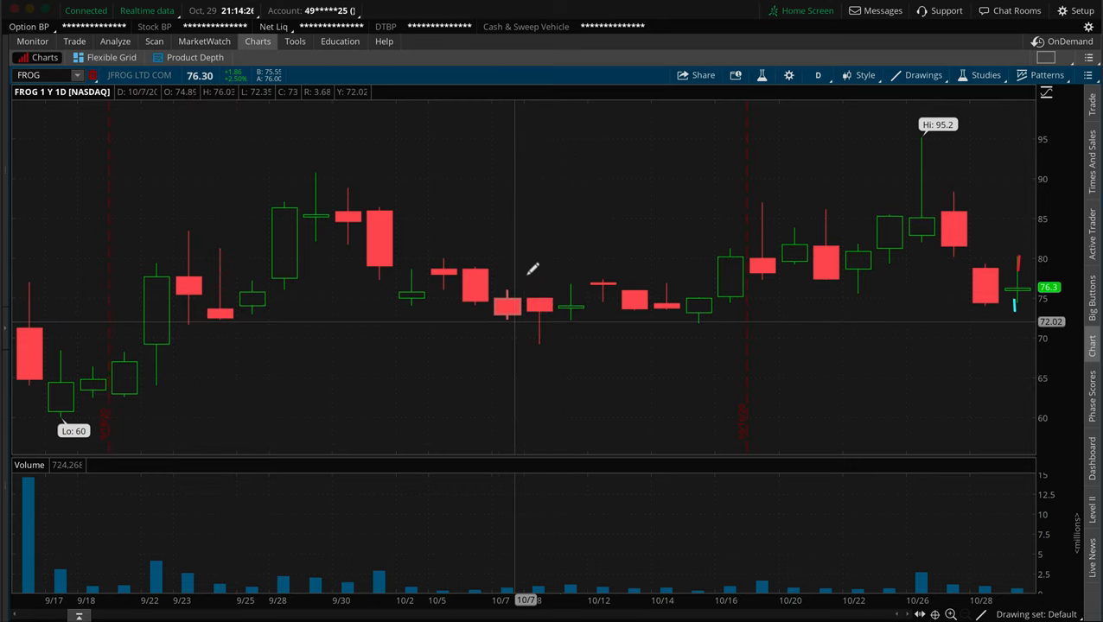
mouse_move(721, 301)
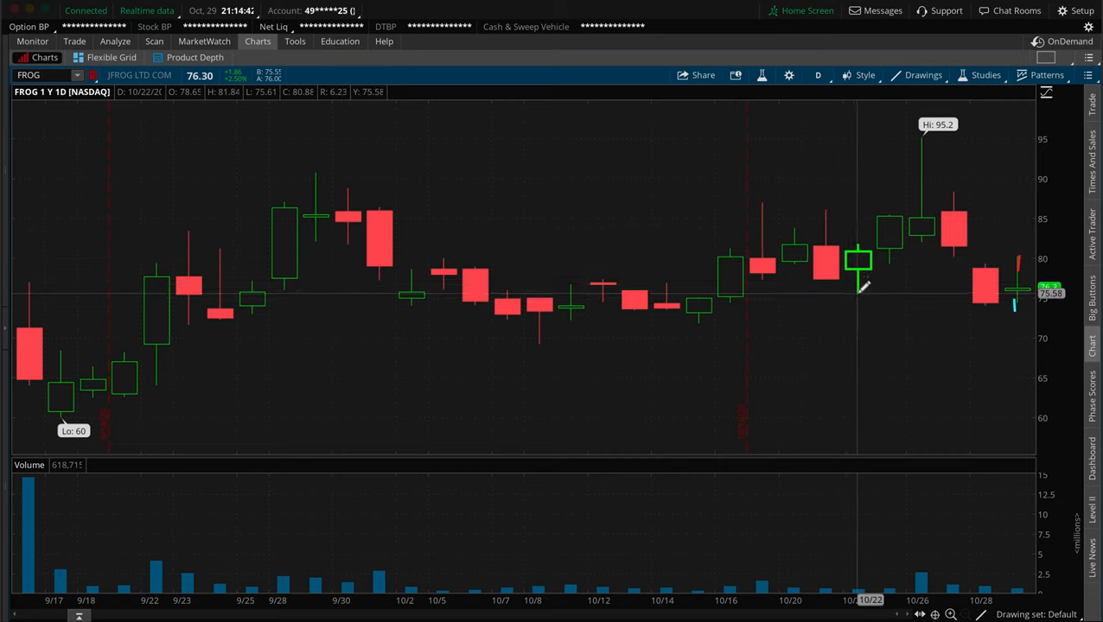
mouse_move(935, 175)
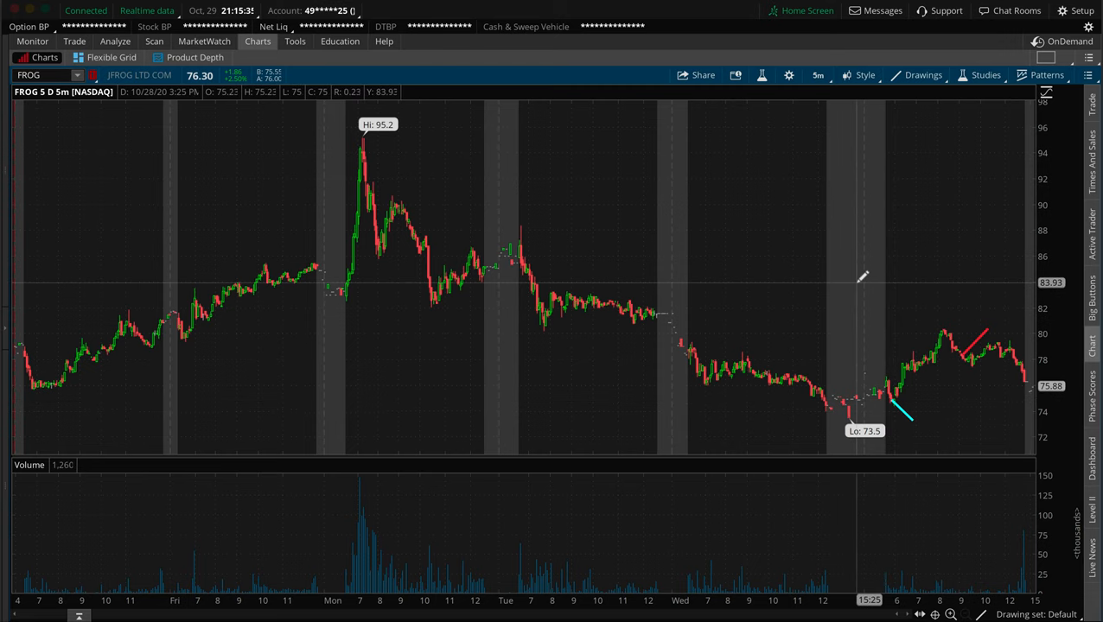
Step: Set the FROG chart to 5 D : 5m and zoom into Thursday's trendlines
click(816, 75)
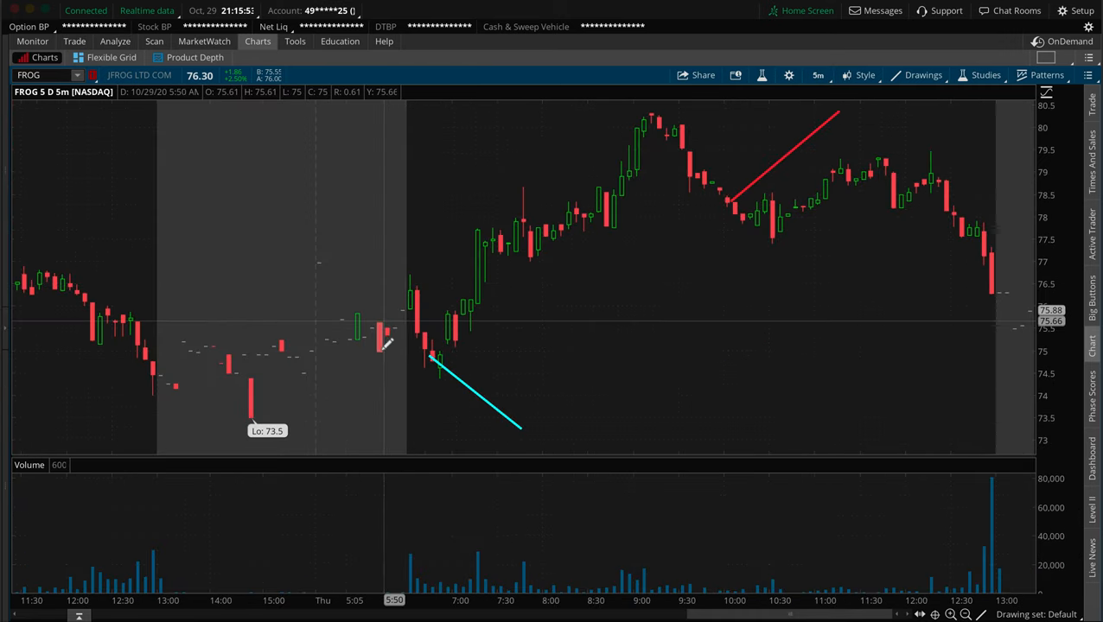
mouse_move(434, 366)
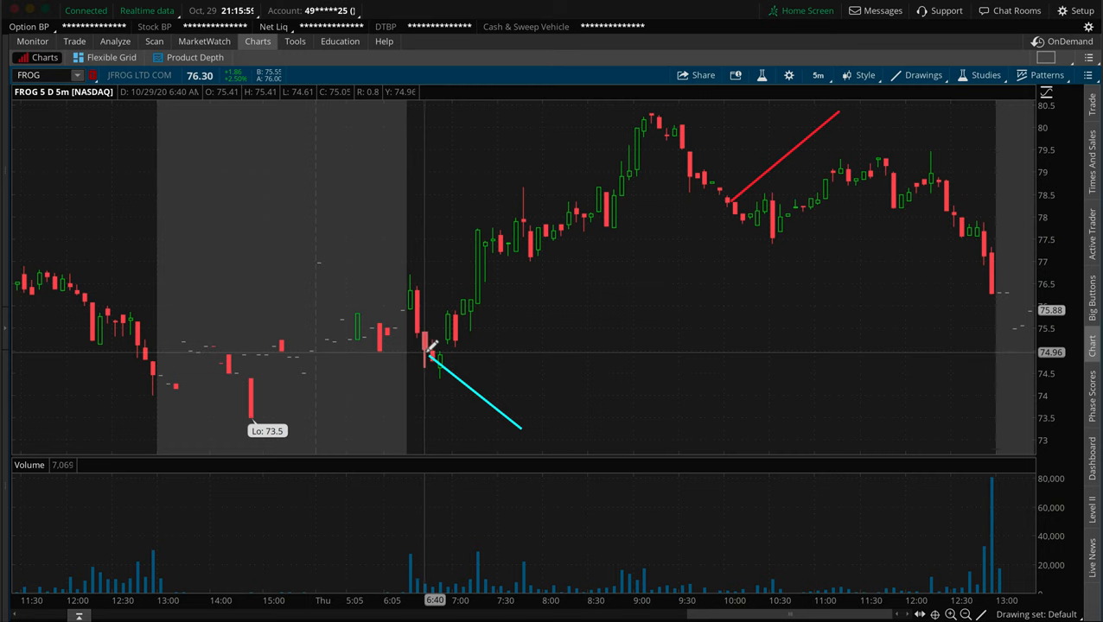
mouse_move(738, 201)
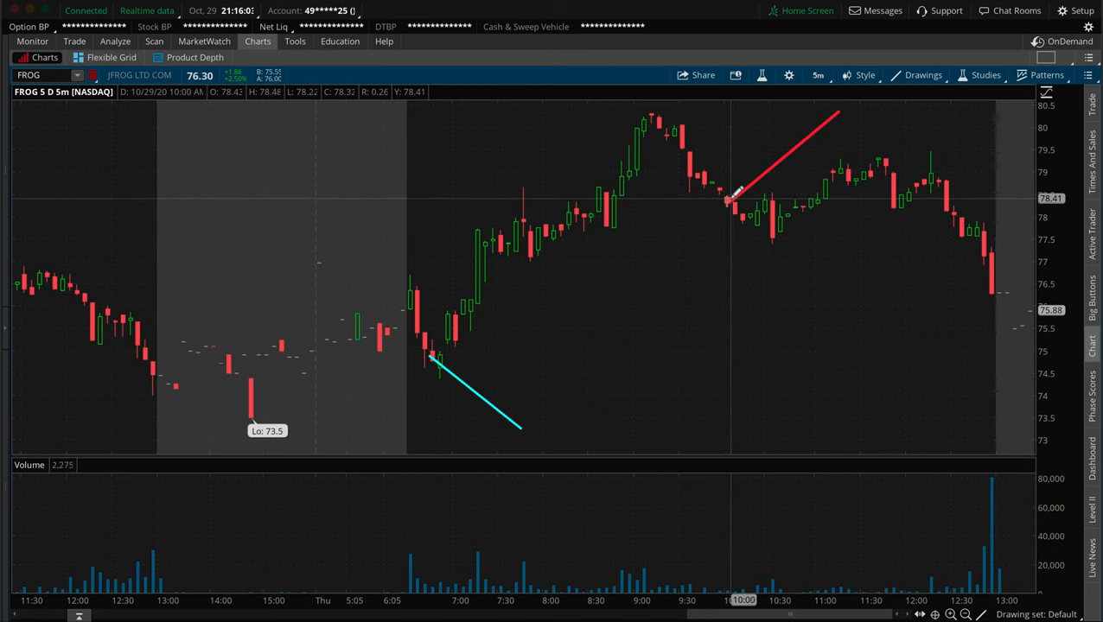
mouse_move(732, 199)
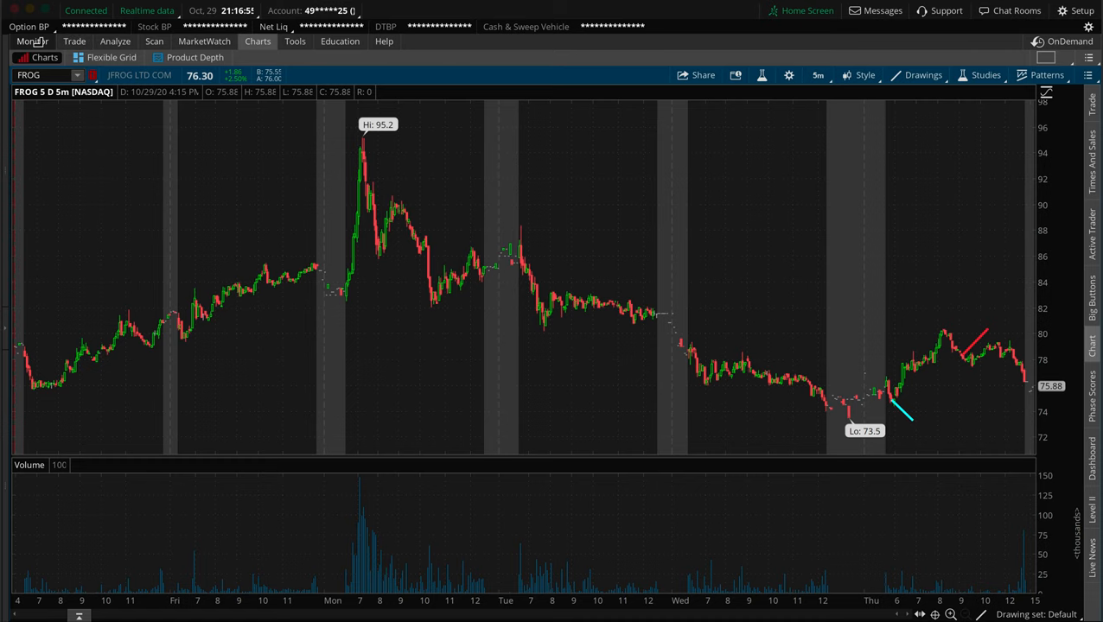
click(34, 41)
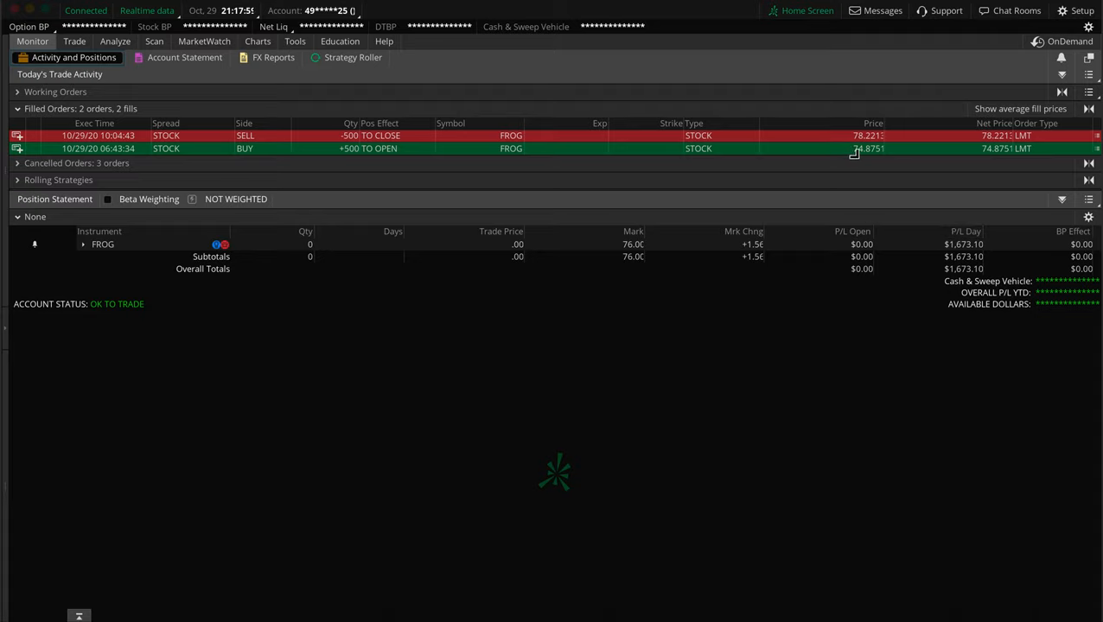
mouse_move(851, 408)
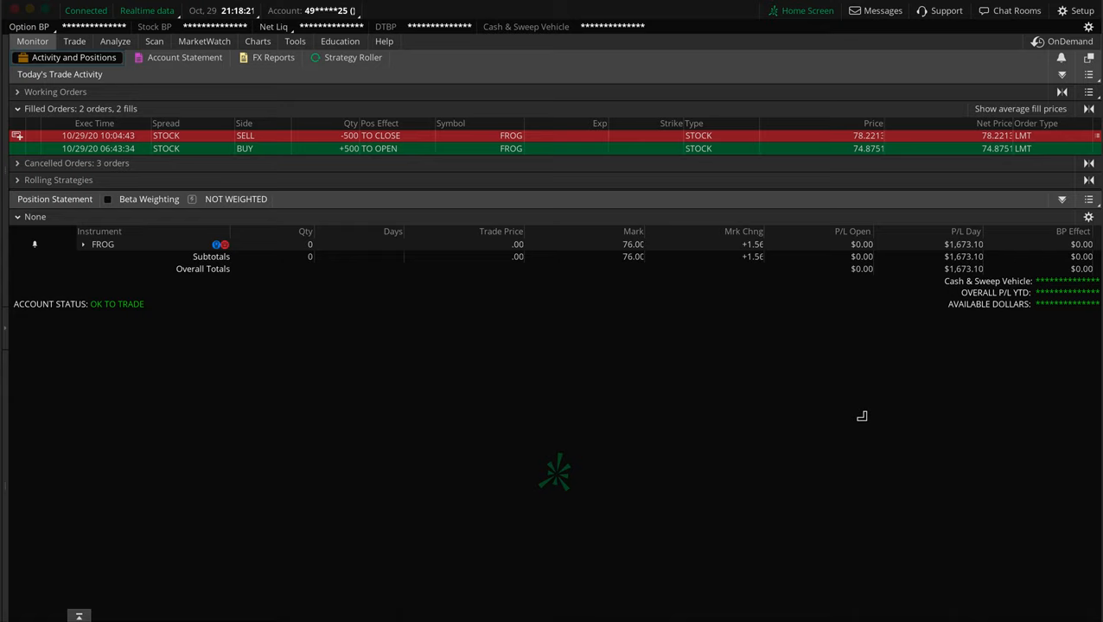
mouse_move(965, 304)
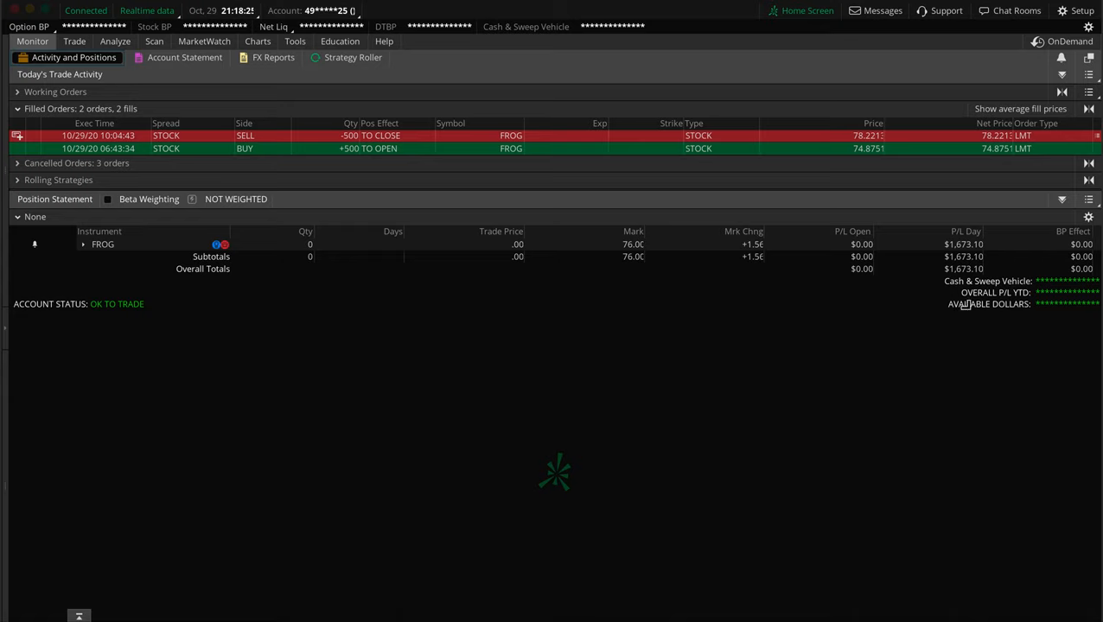
mouse_move(870, 363)
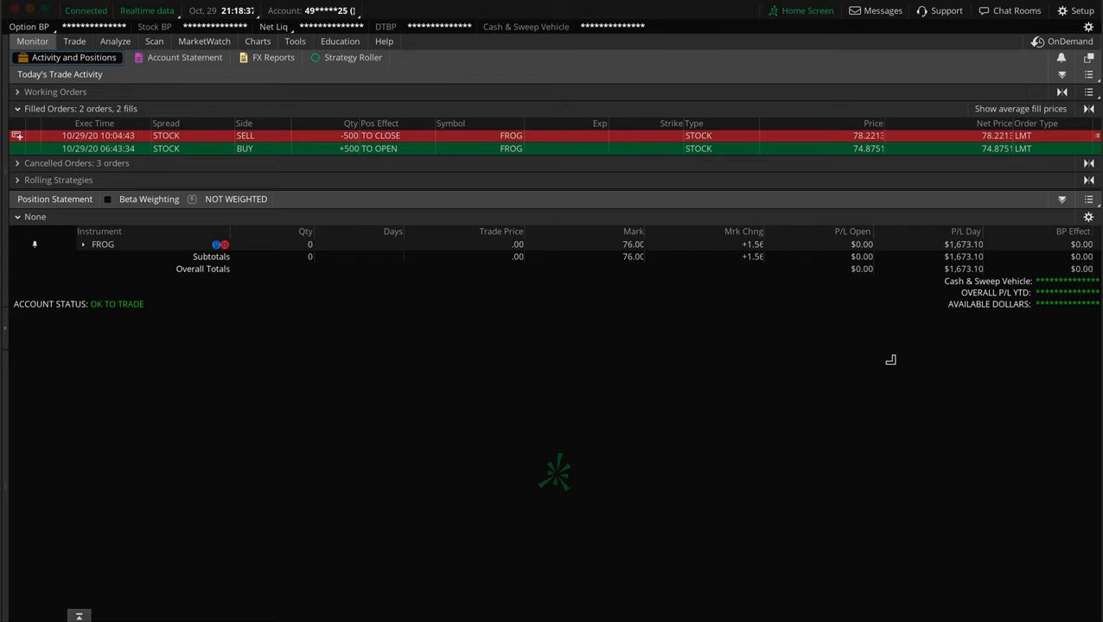
mouse_move(879, 344)
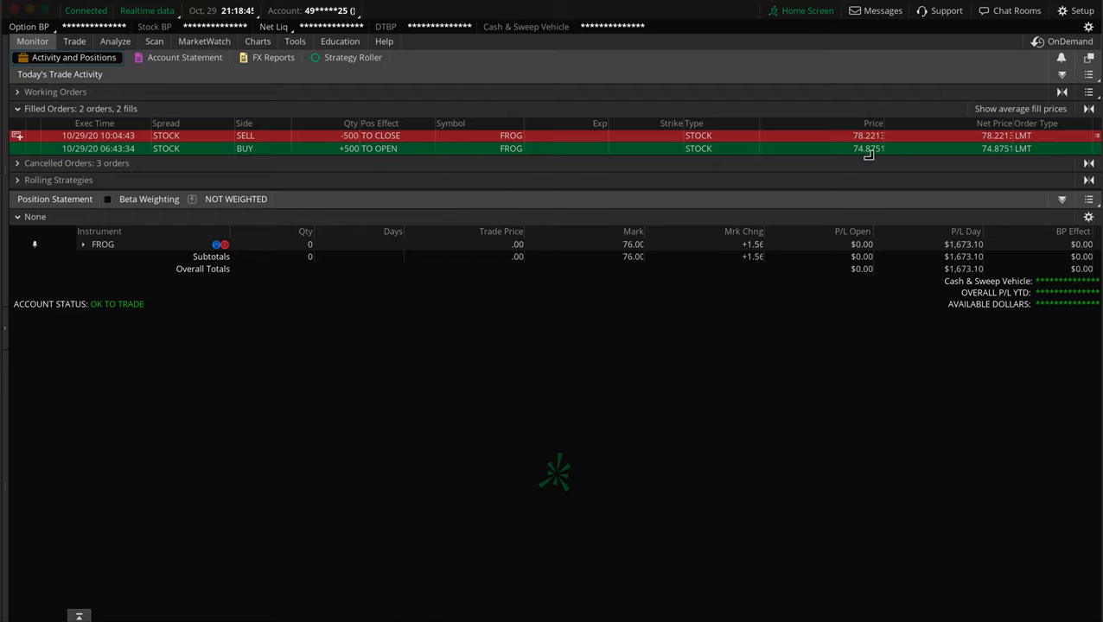
mouse_move(851, 389)
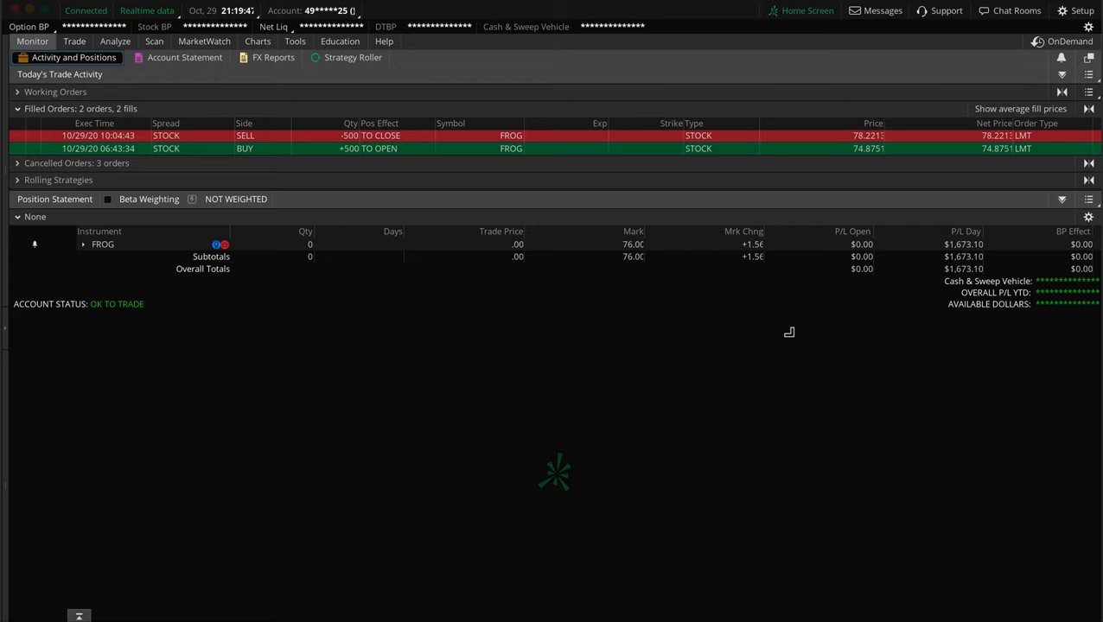
mouse_move(859, 164)
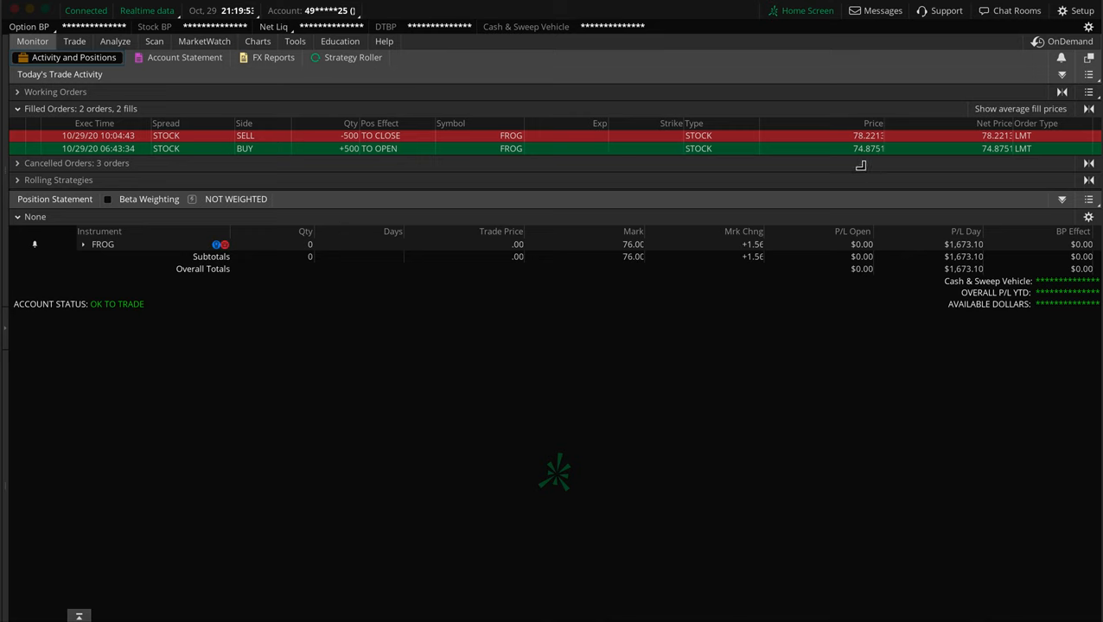
Step: Open the FROG chart and set the time frame to 1 D : 1m from Favorites
click(260, 42)
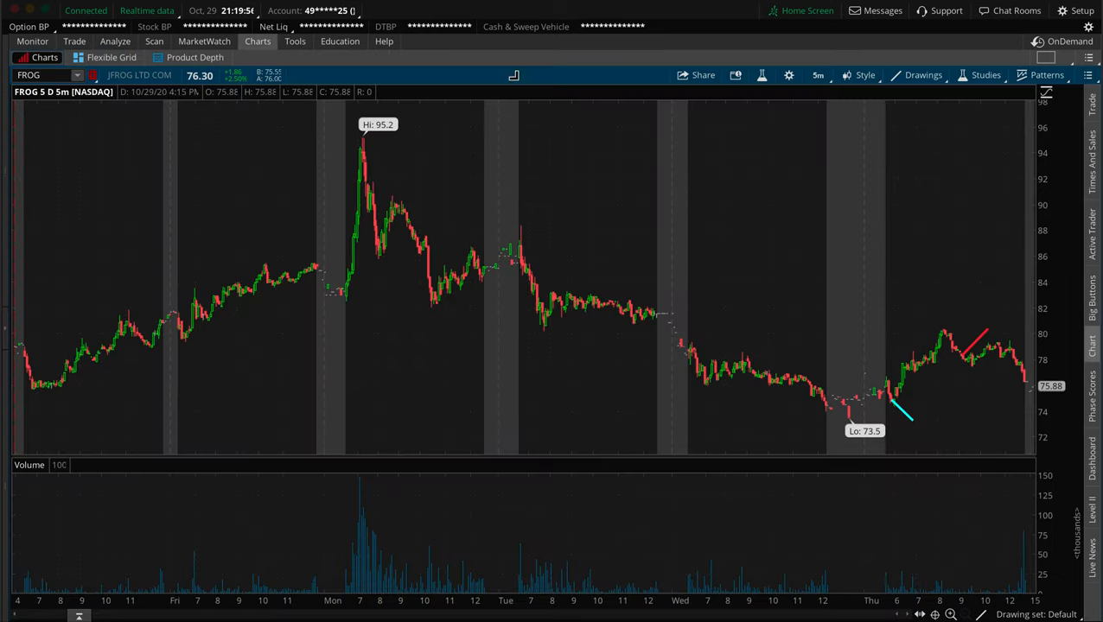
click(817, 76)
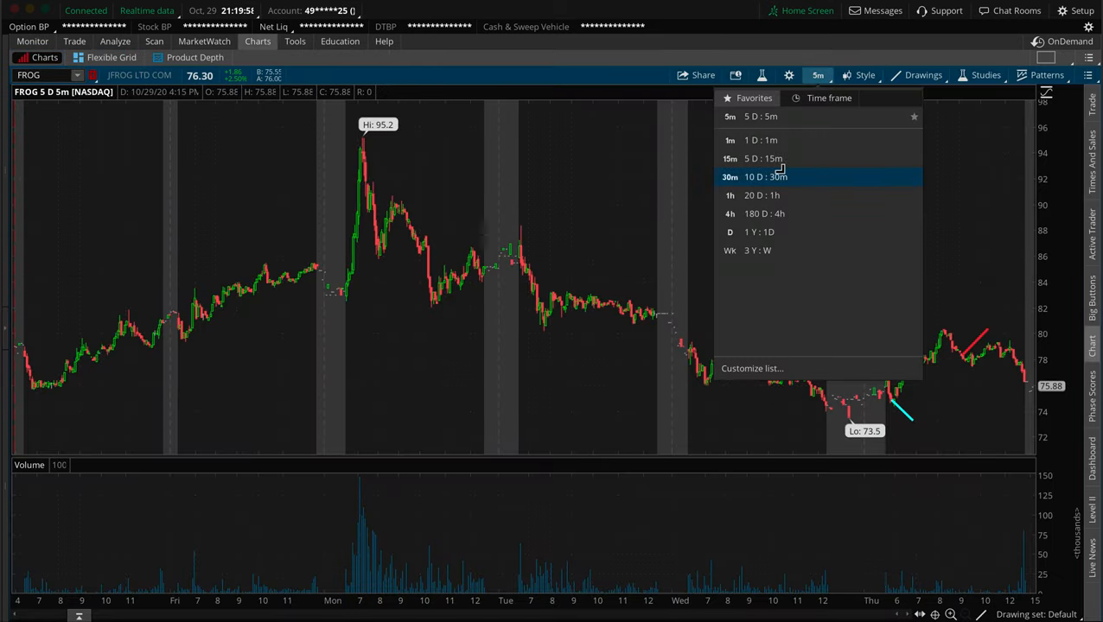
click(752, 140)
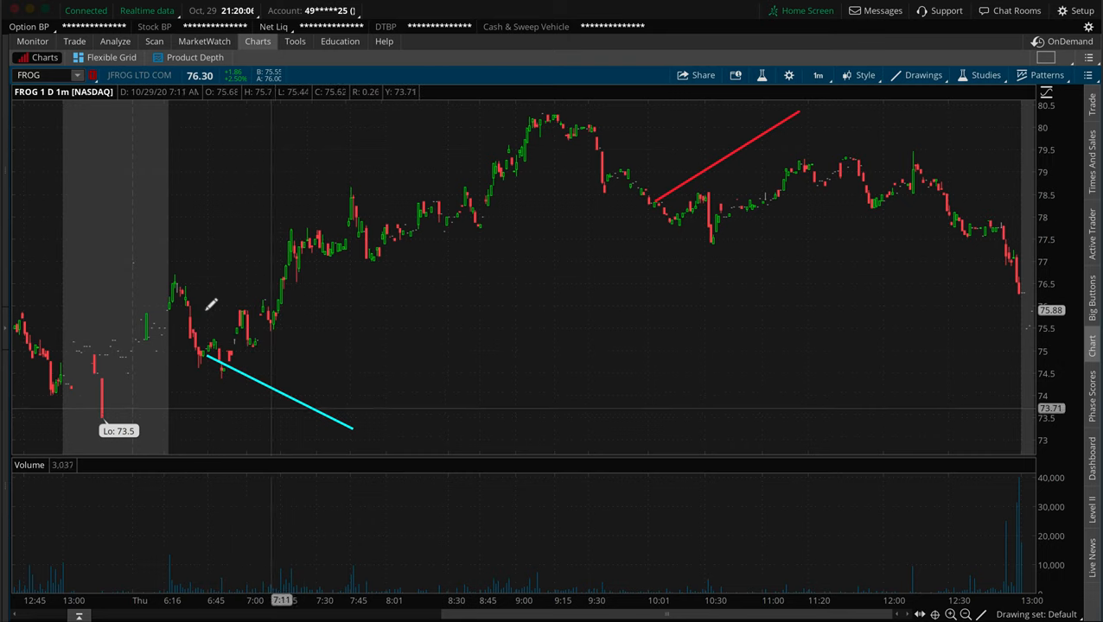
mouse_move(302, 323)
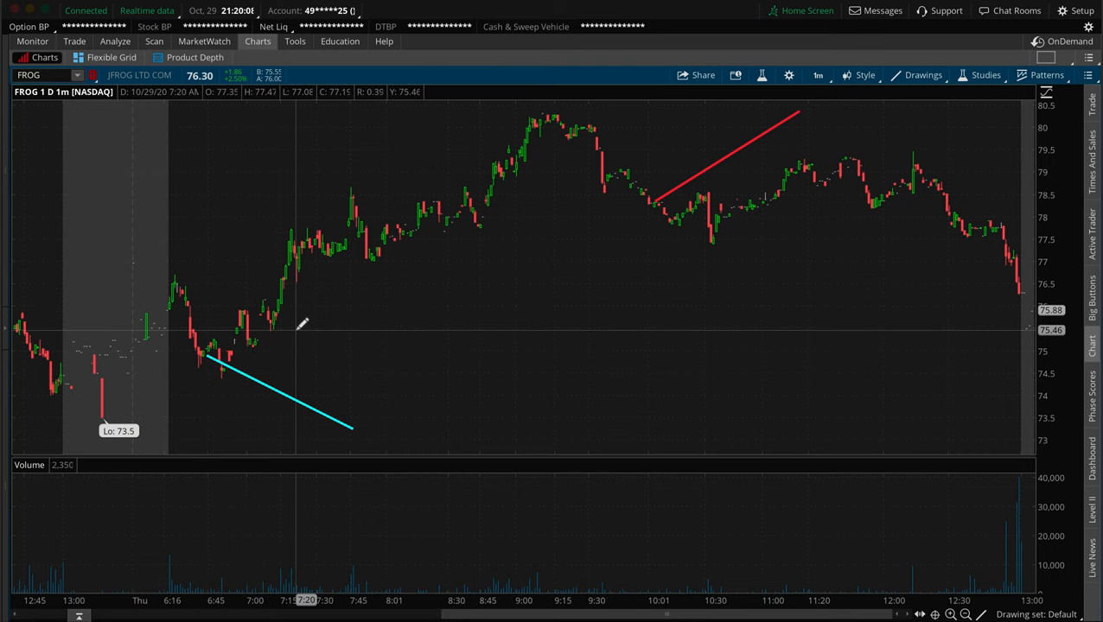
mouse_move(452, 219)
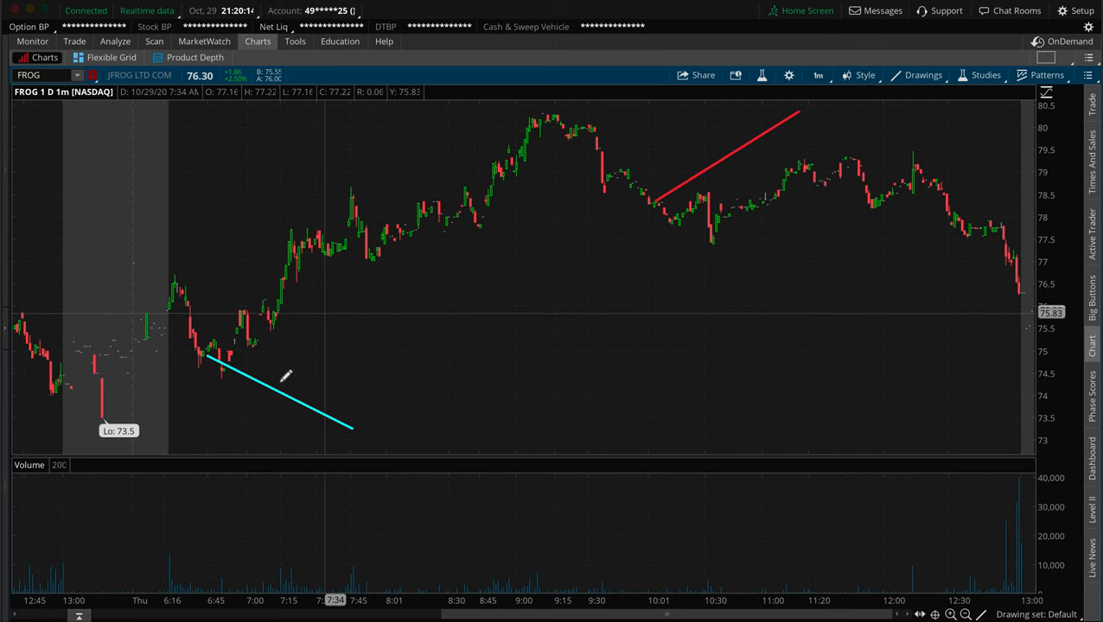
mouse_move(473, 218)
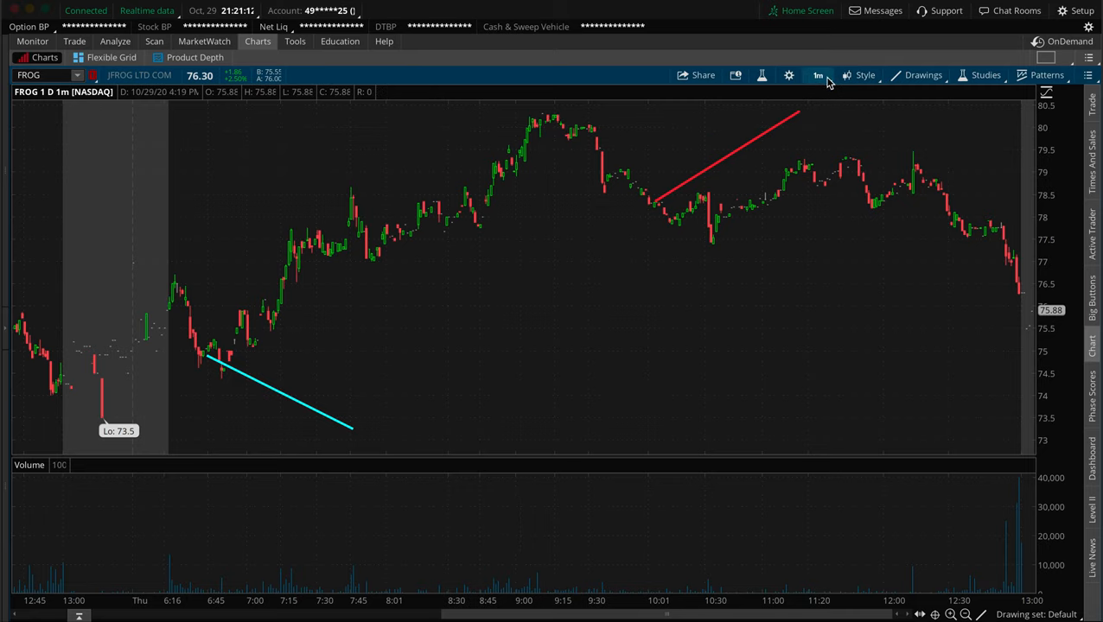
Step: Switch the chart from 1 Y : 1D to 5 D : 5m, then return to the Trade page
click(818, 75)
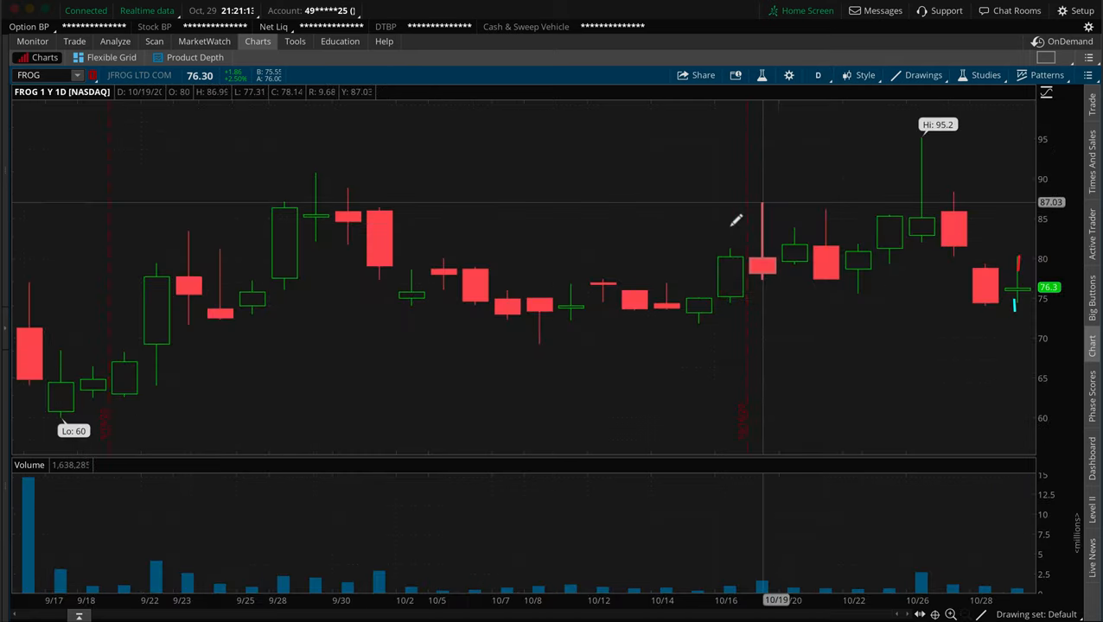
click(817, 75)
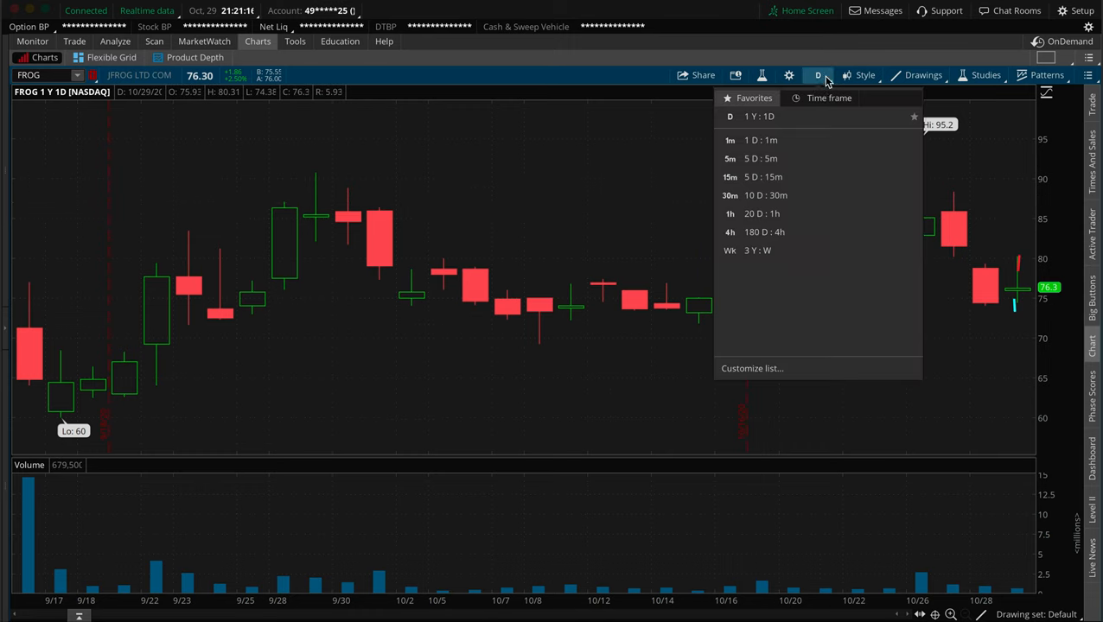
click(729, 158)
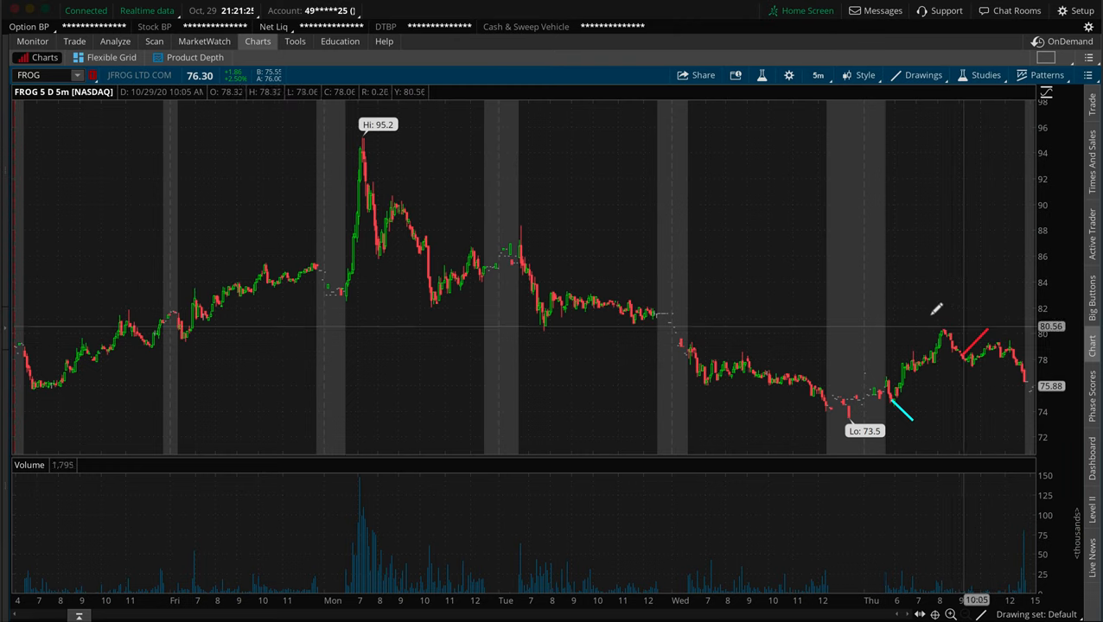
click(817, 75)
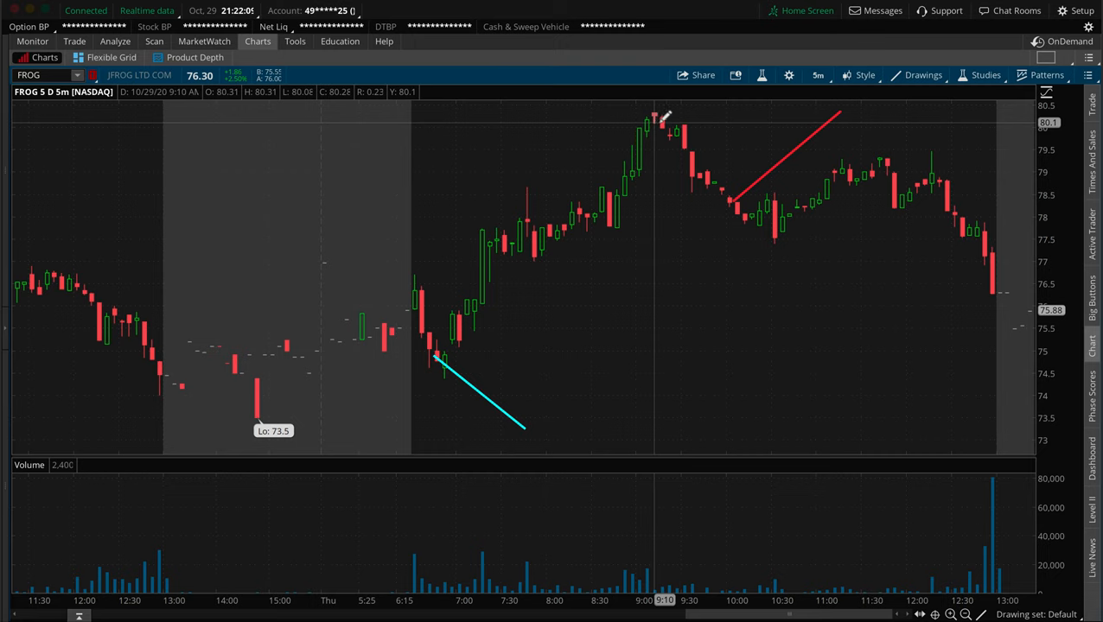
mouse_move(742, 210)
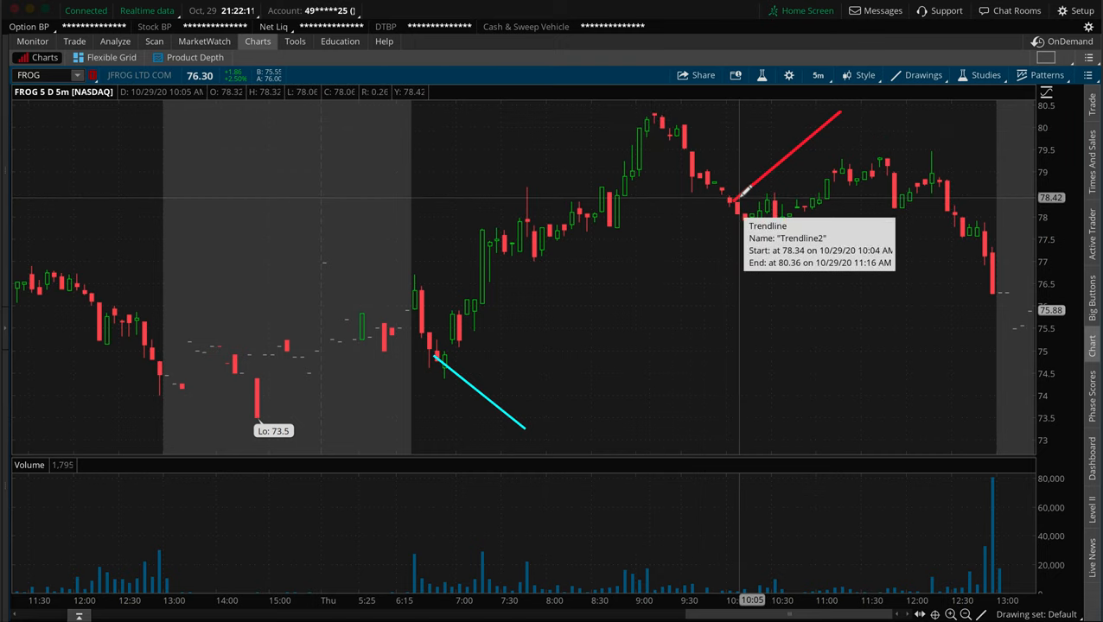
mouse_move(736, 202)
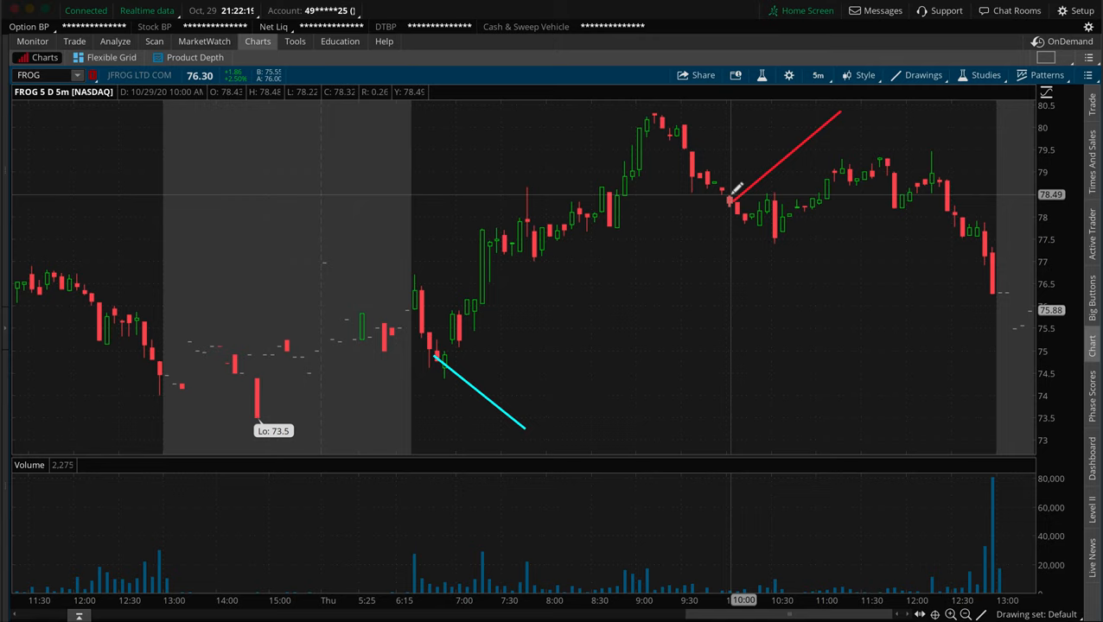
mouse_move(745, 223)
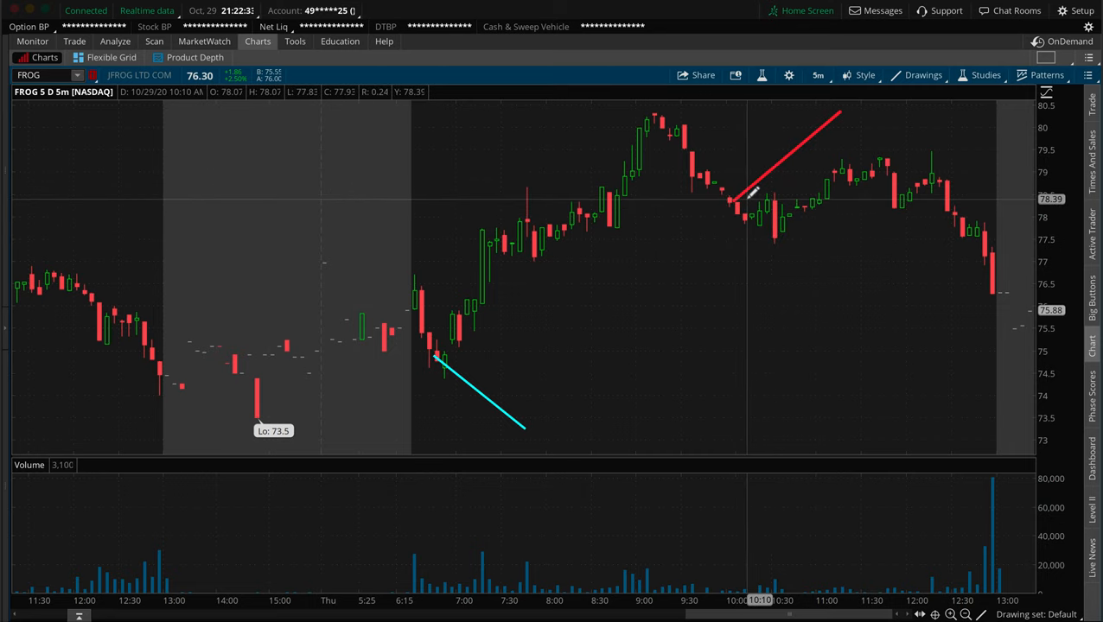
mouse_move(736, 197)
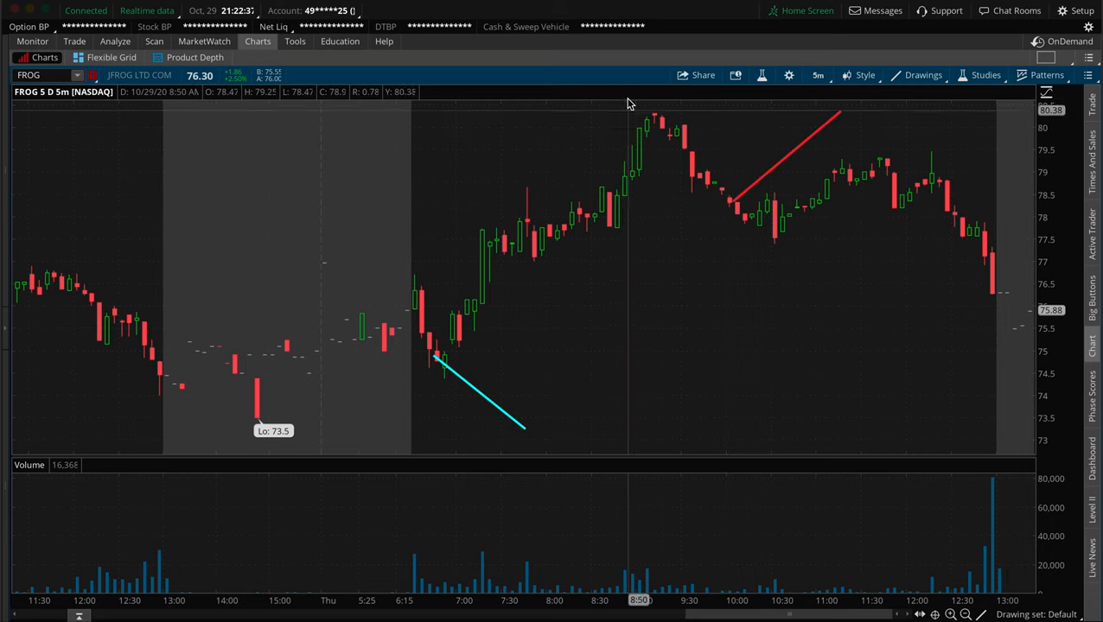
mouse_move(688, 268)
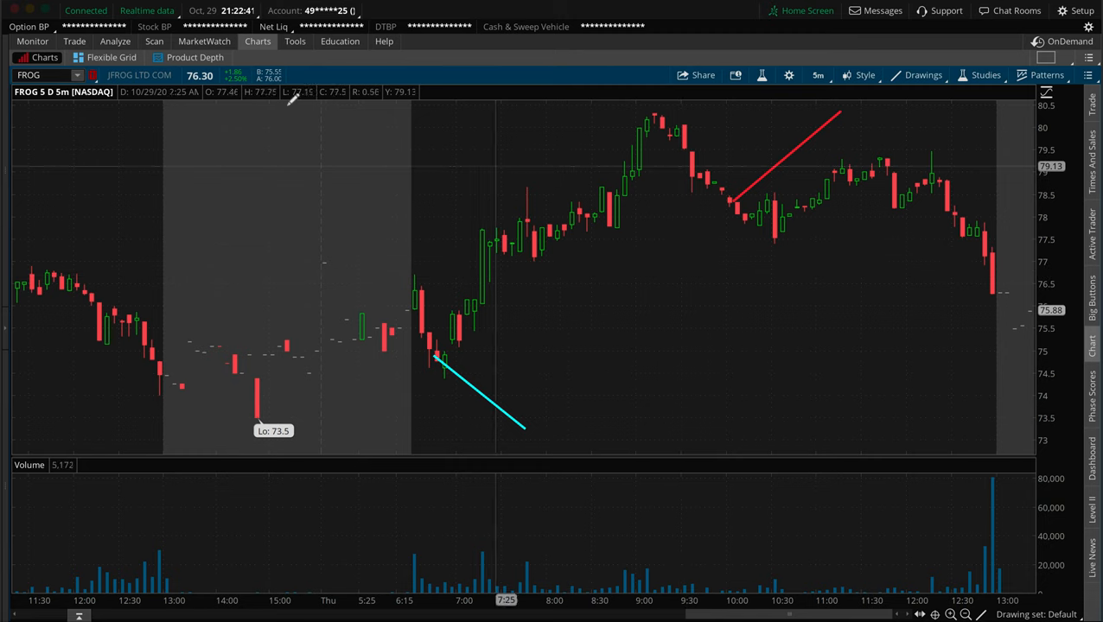
click(74, 41)
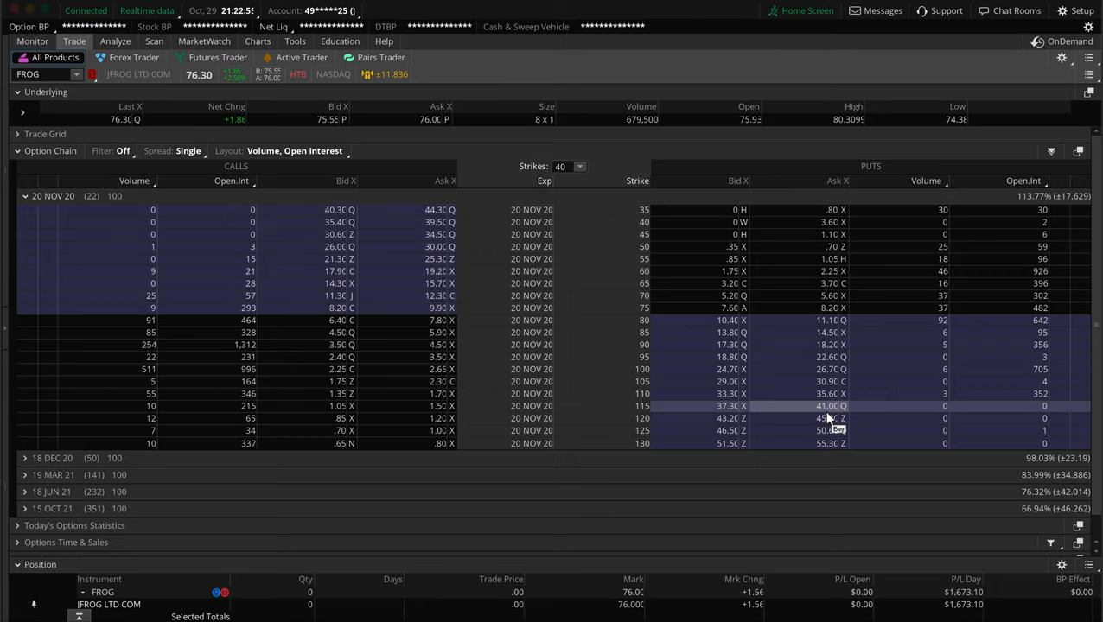
mouse_move(555, 394)
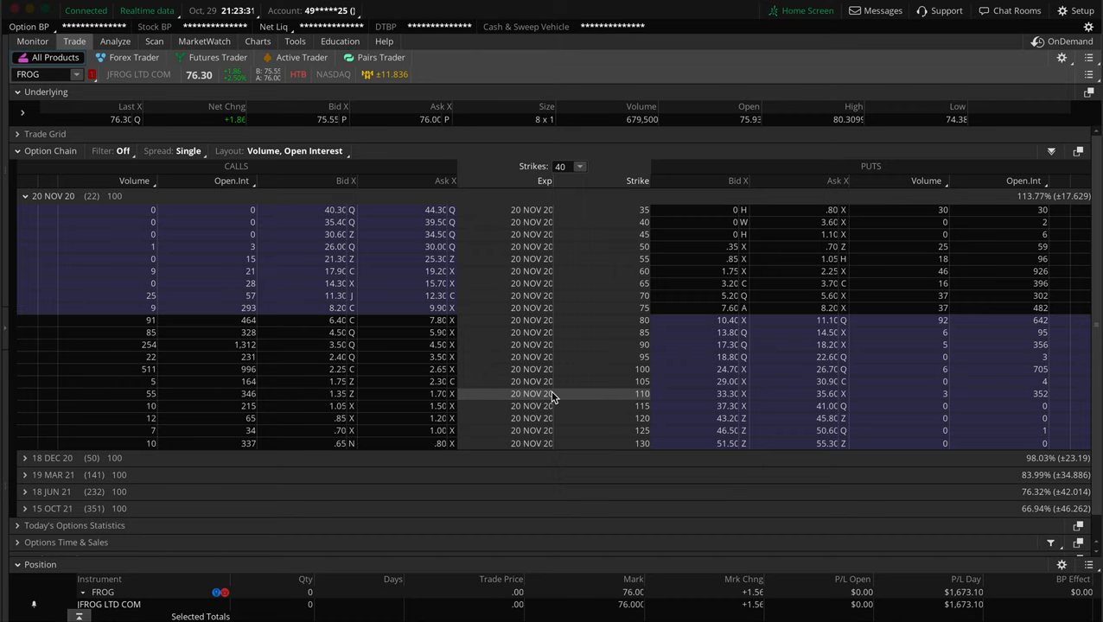
mouse_move(576, 369)
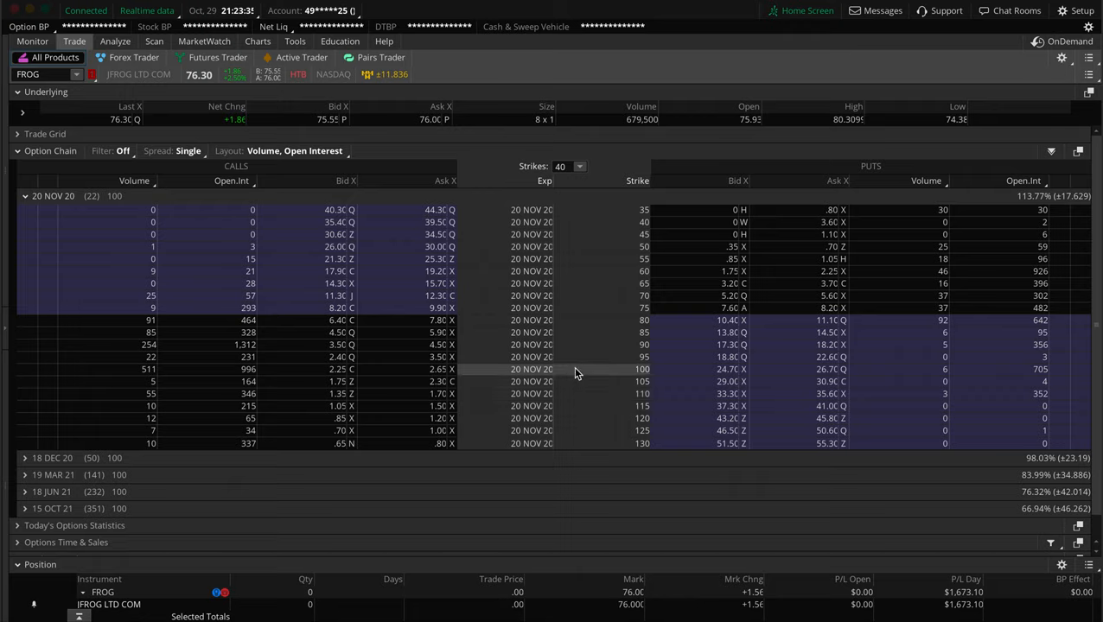